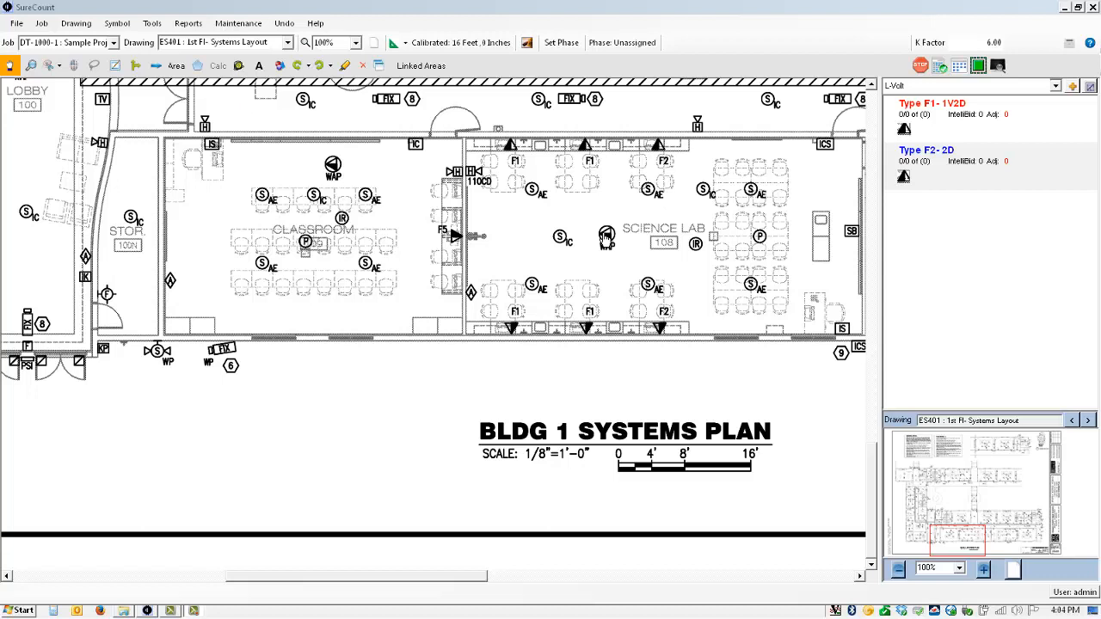
# Choose Type F1-1V2D as the item to count on the 1st floor layout.
pyautogui.click(114, 65)
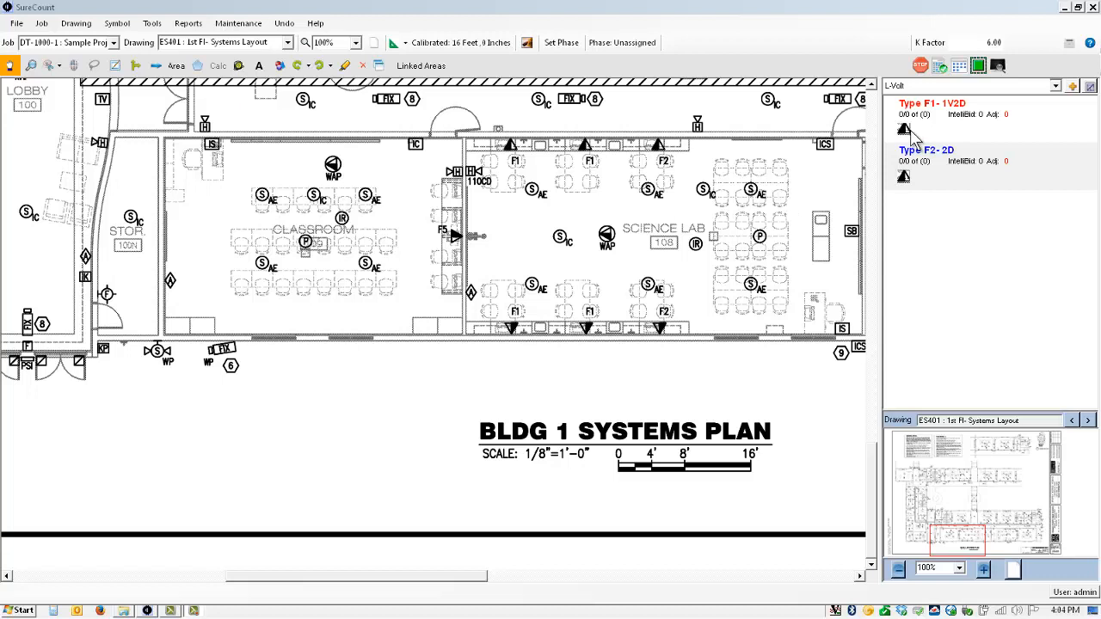
pyautogui.moveTo(785, 176)
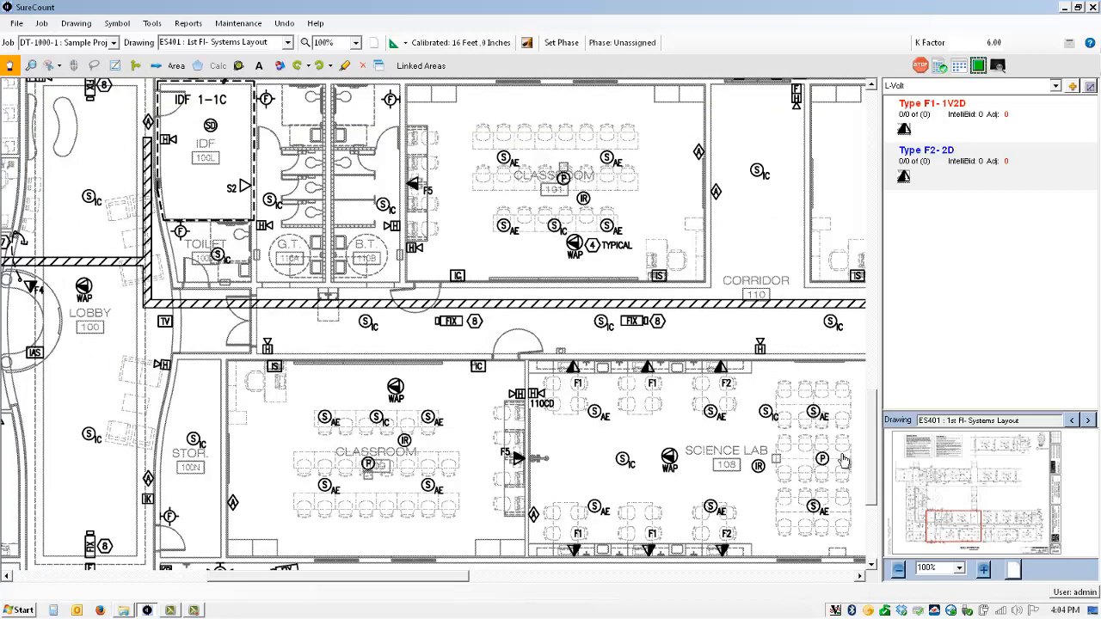
pyautogui.moveTo(591, 383)
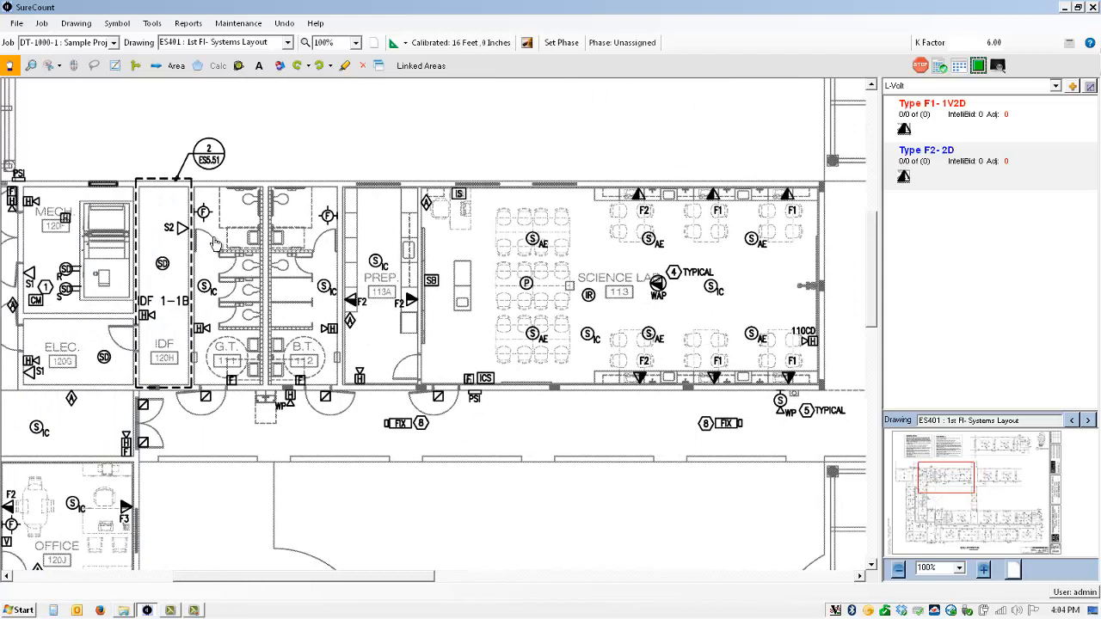
pyautogui.moveTo(640, 207)
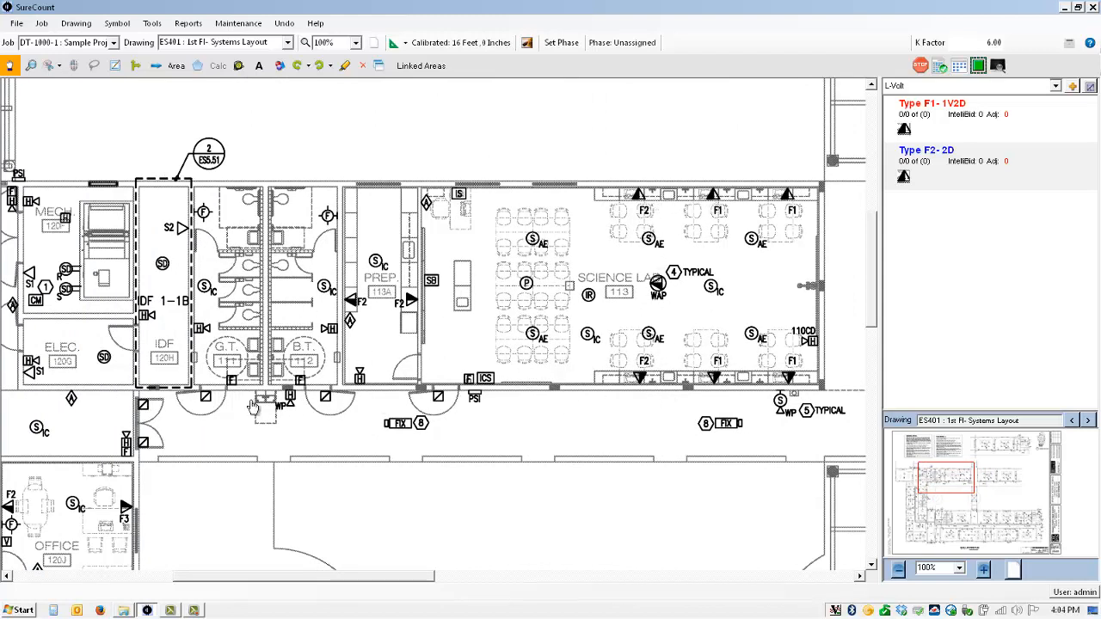
pyautogui.moveTo(617, 230)
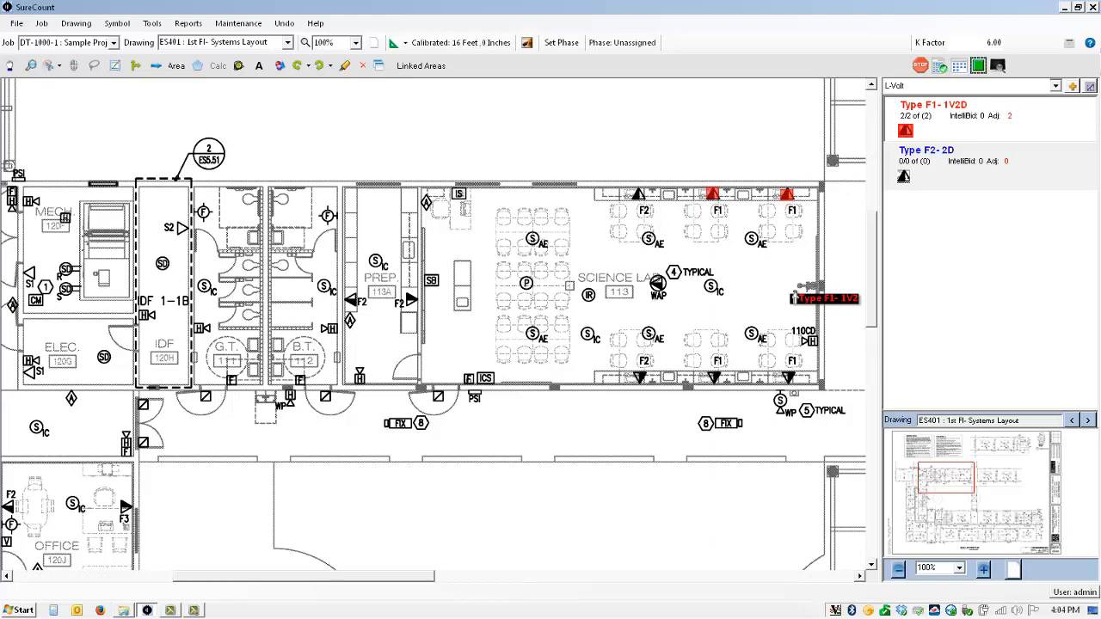
# Count another F1 fixture in Science Lab 113 toward the tally of four.
pyautogui.click(791, 370)
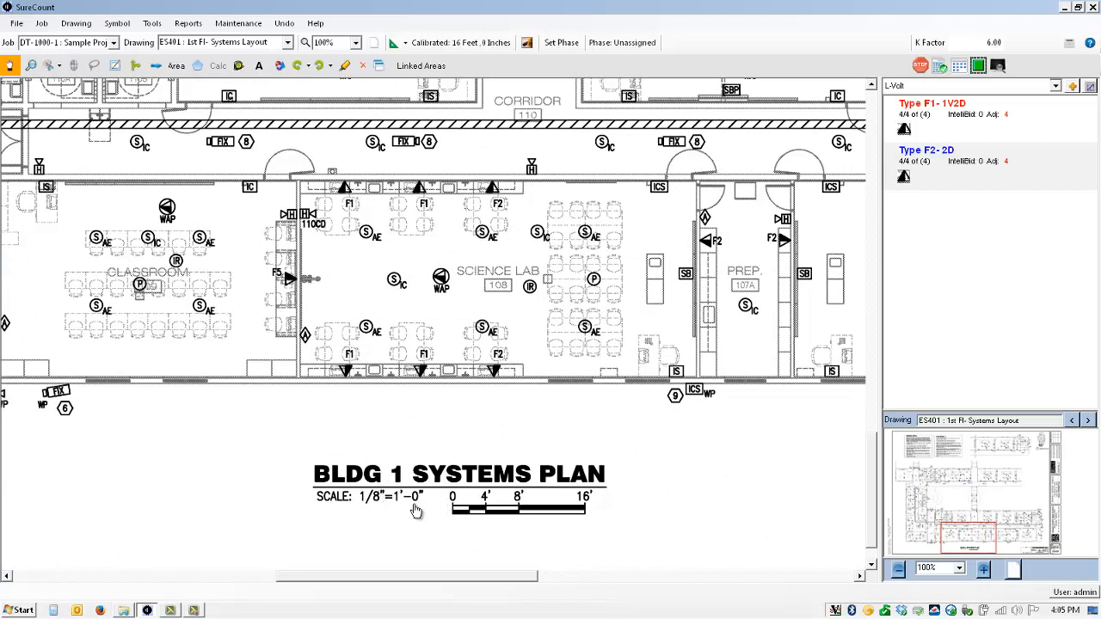
pyautogui.moveTo(456, 501)
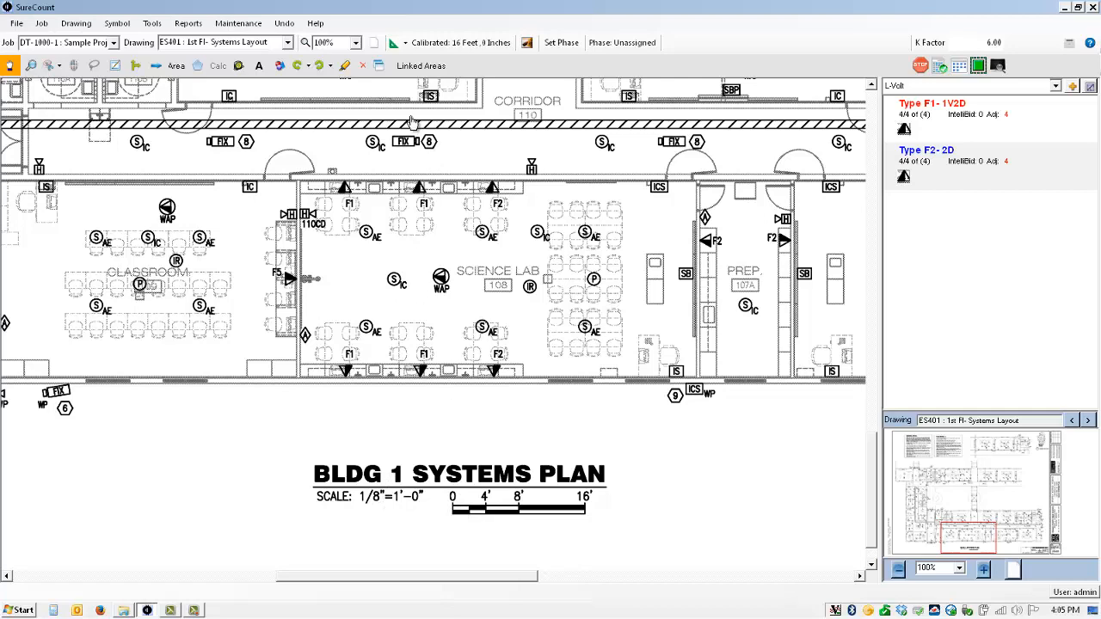
# Recalibrate the drawing scale from a measured known length and save it at 16 feet 0 inches.
pyautogui.click(396, 43)
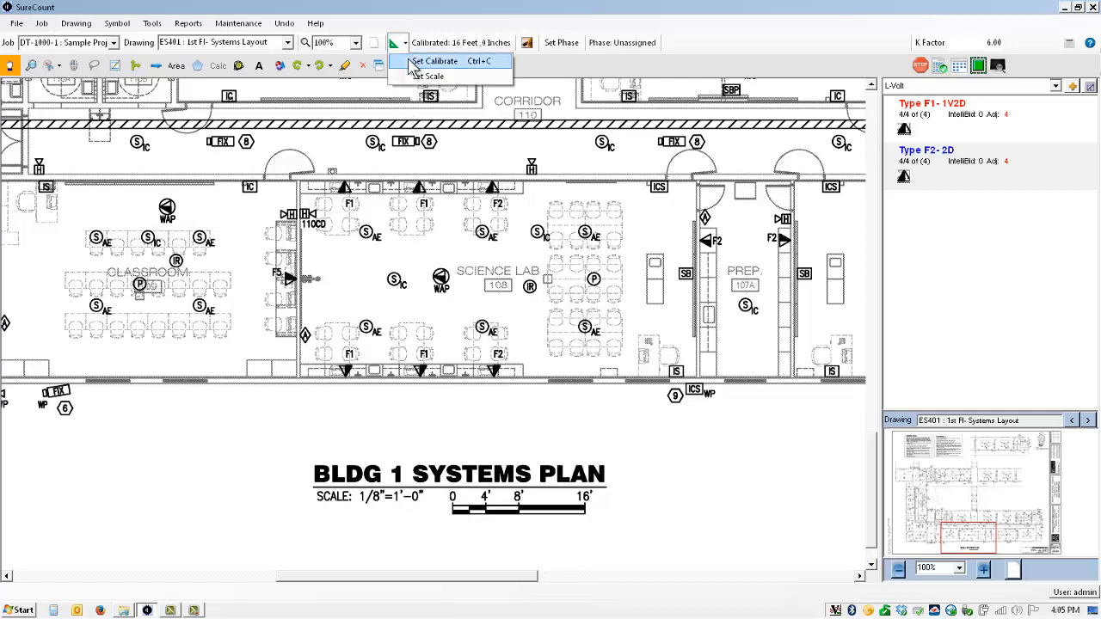
pyautogui.click(437, 60)
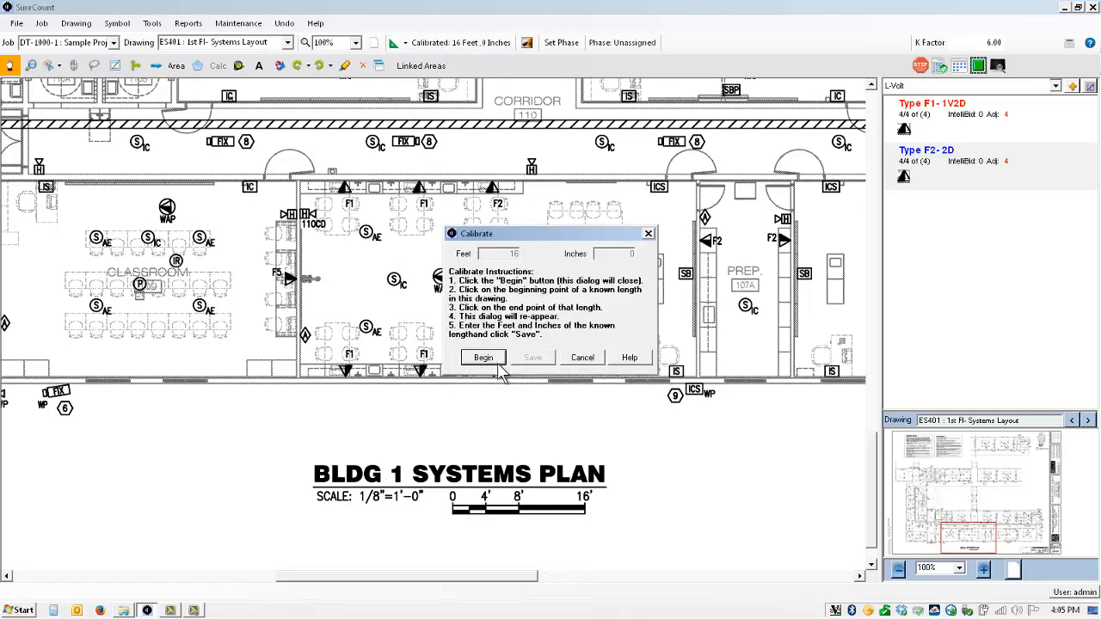
pyautogui.click(483, 356)
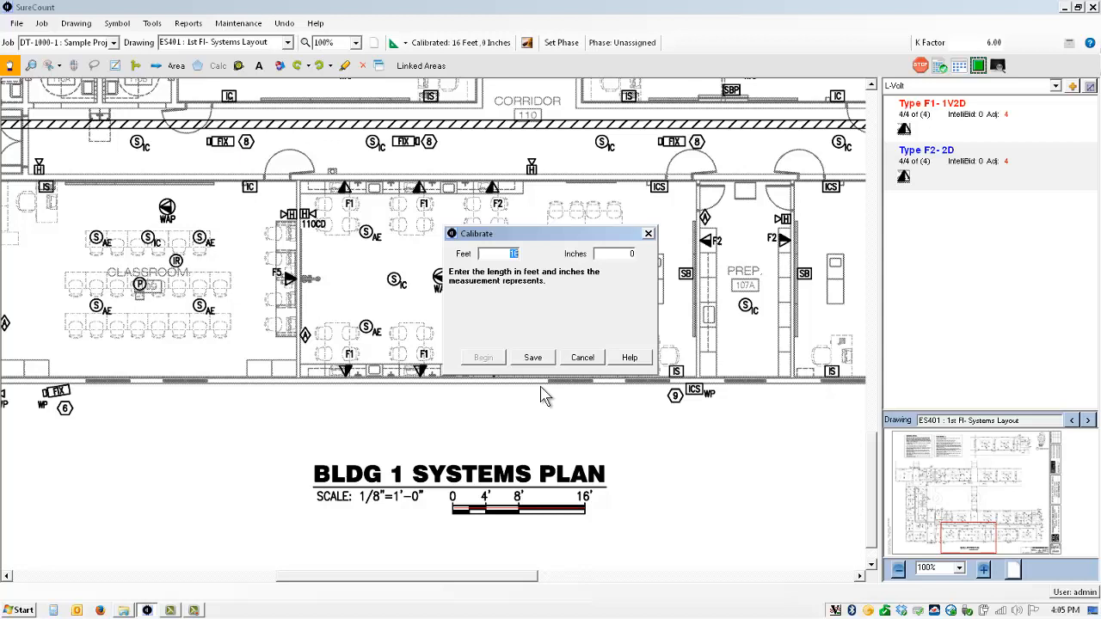
pyautogui.moveTo(534, 360)
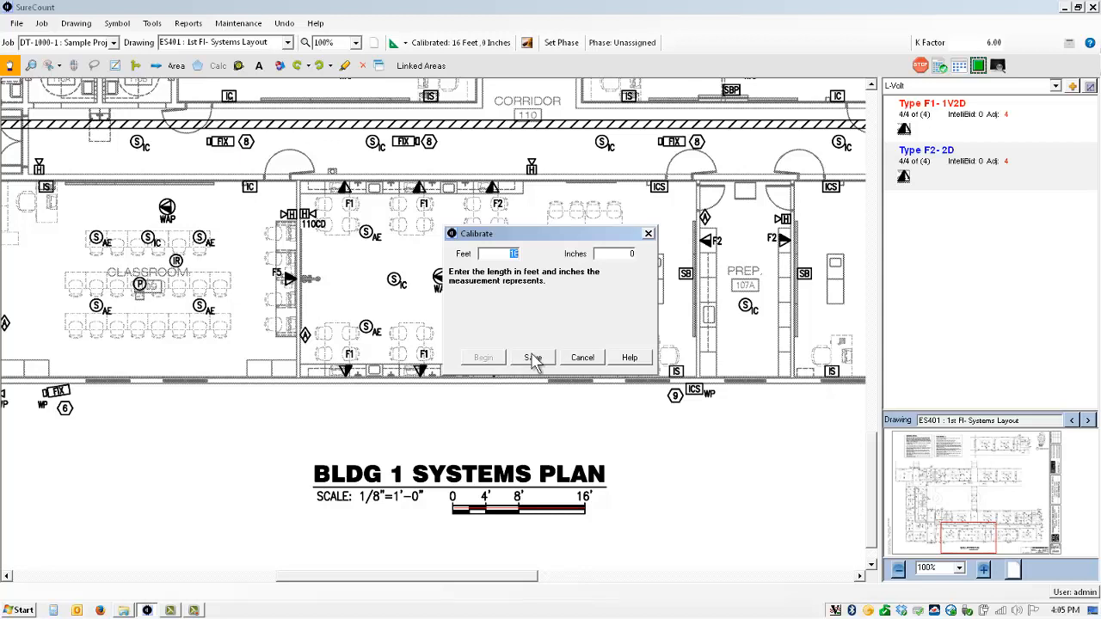
pyautogui.click(531, 357)
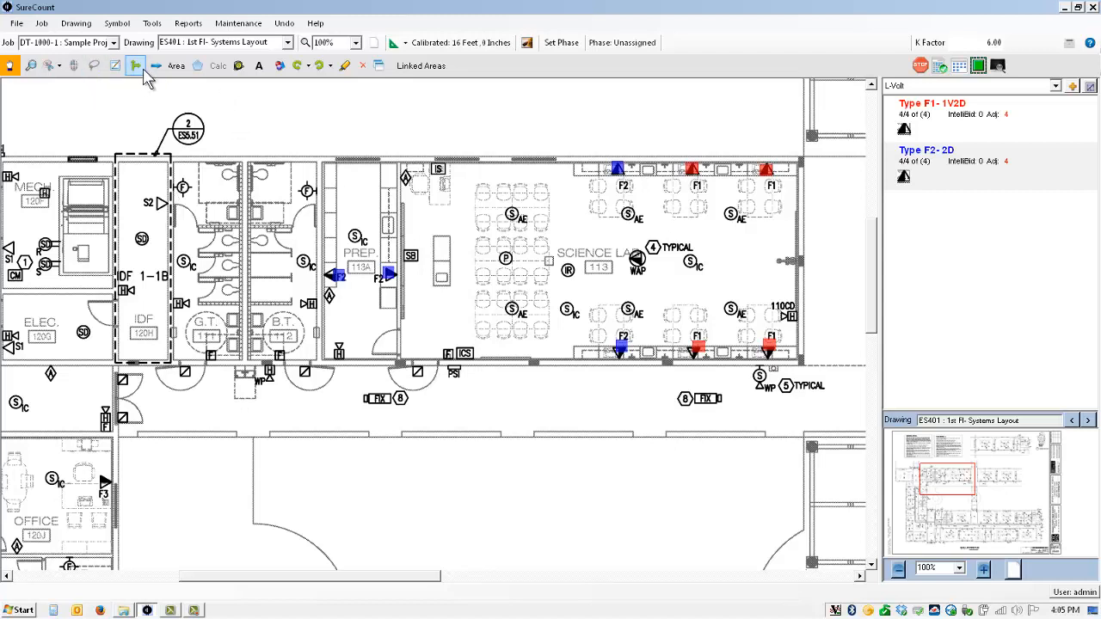
pyautogui.moveTo(155, 65)
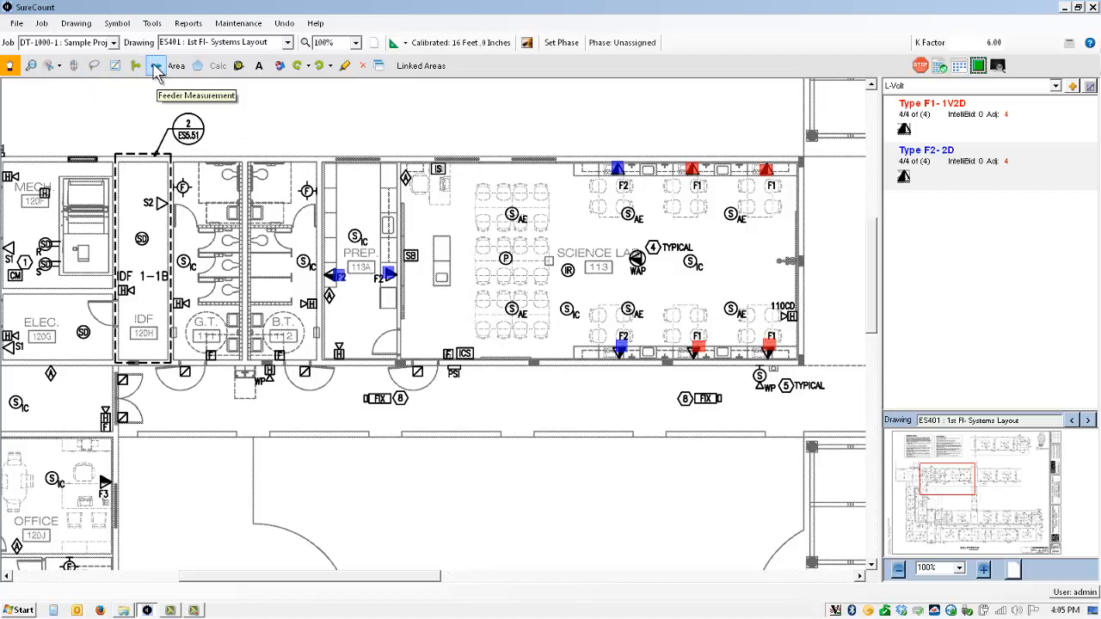
# Create an L-Volt feeder measurement with ID and description '4PR UTP Cable Length', line style 5, and save it.
pyautogui.click(156, 65)
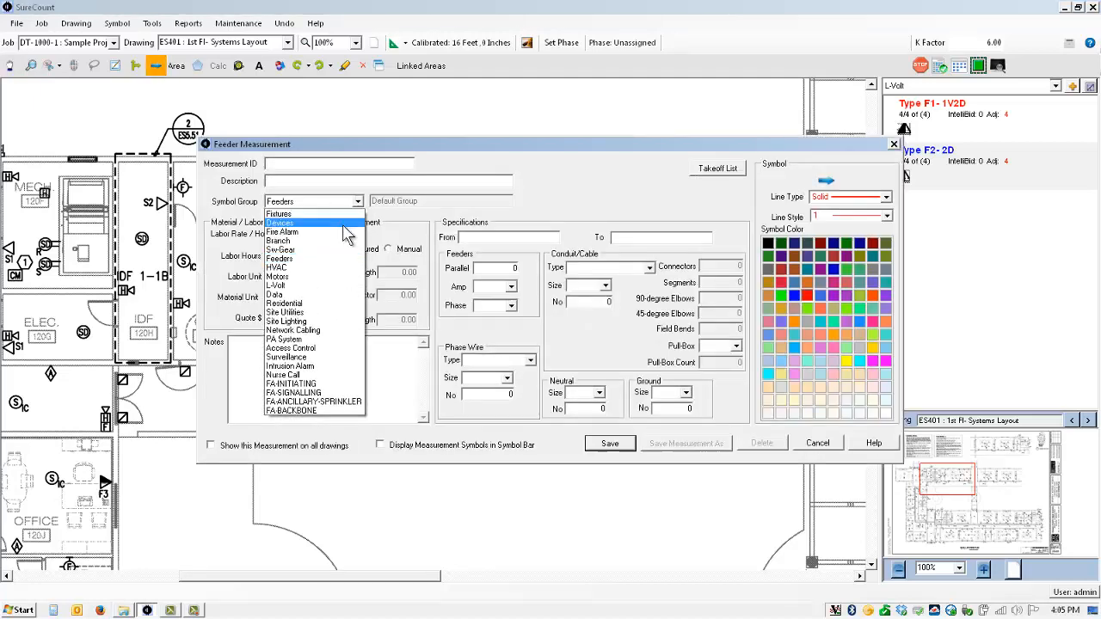
pyautogui.moveTo(310, 295)
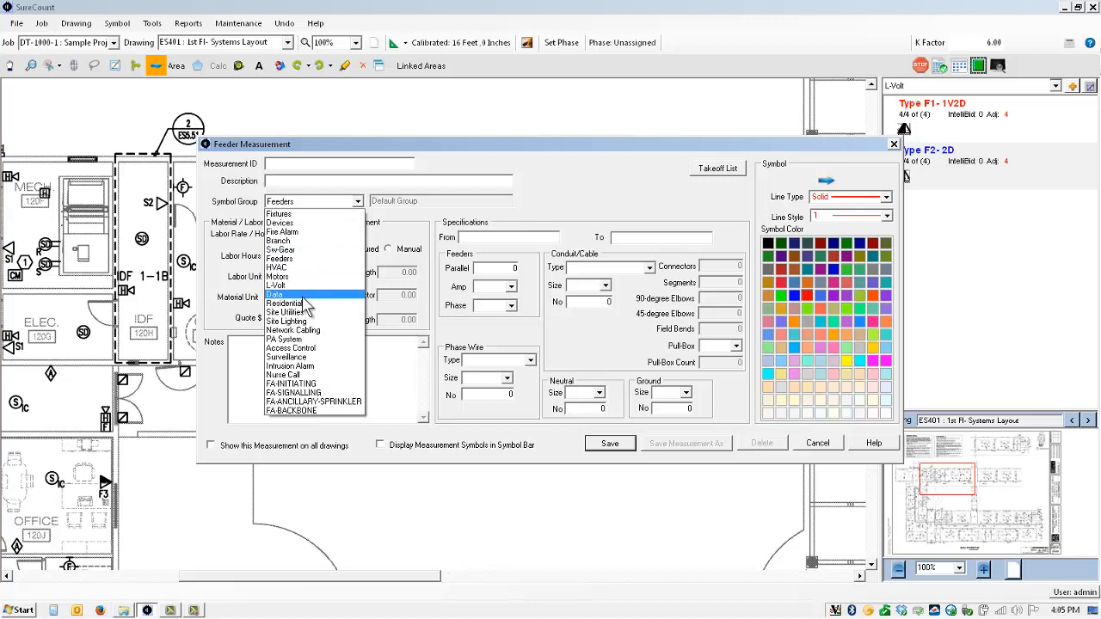
pyautogui.click(275, 285)
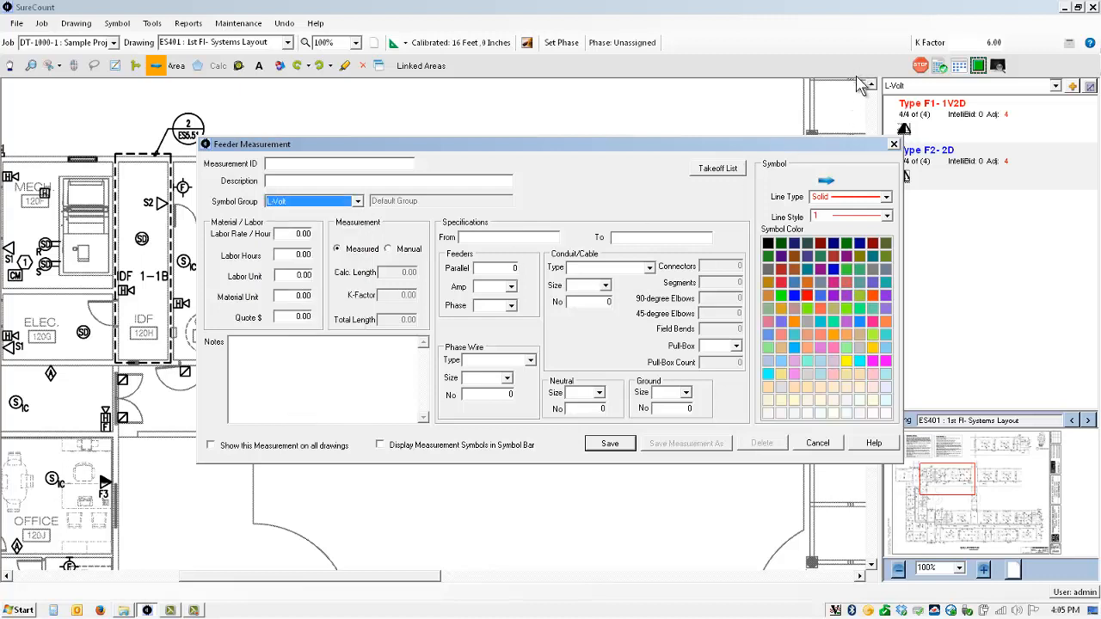
pyautogui.click(339, 164)
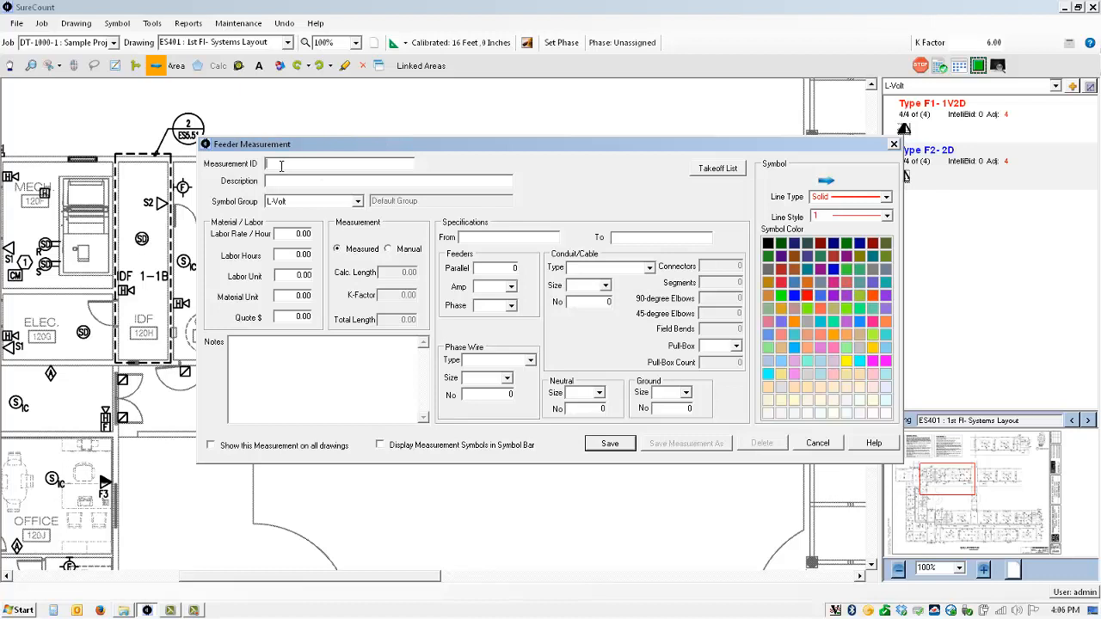
pyautogui.write('4PR')
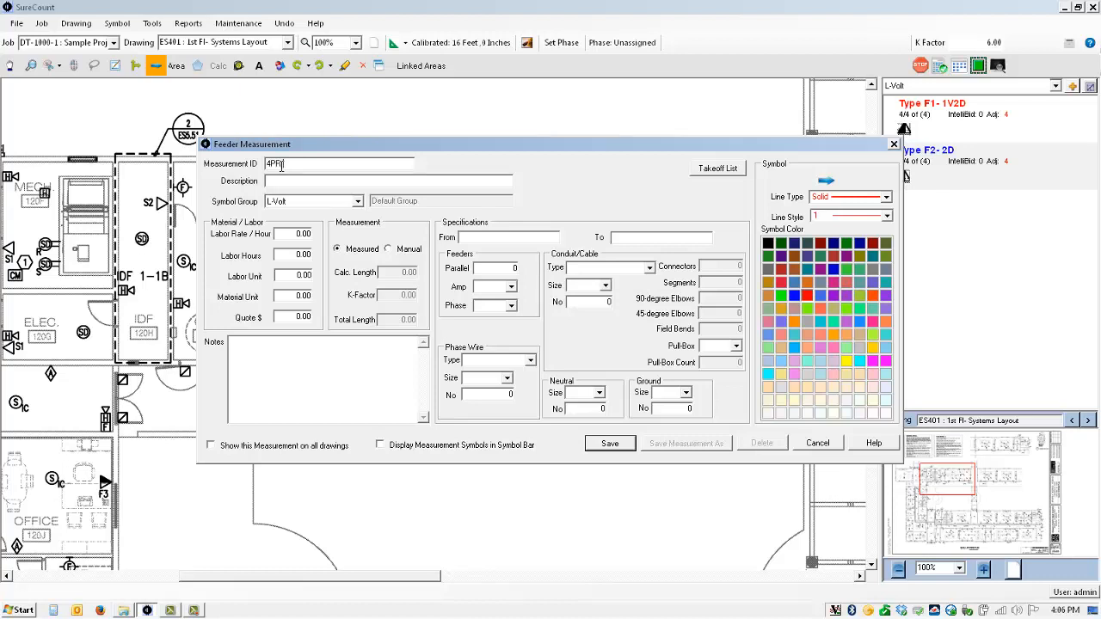
pyautogui.write('UTP C')
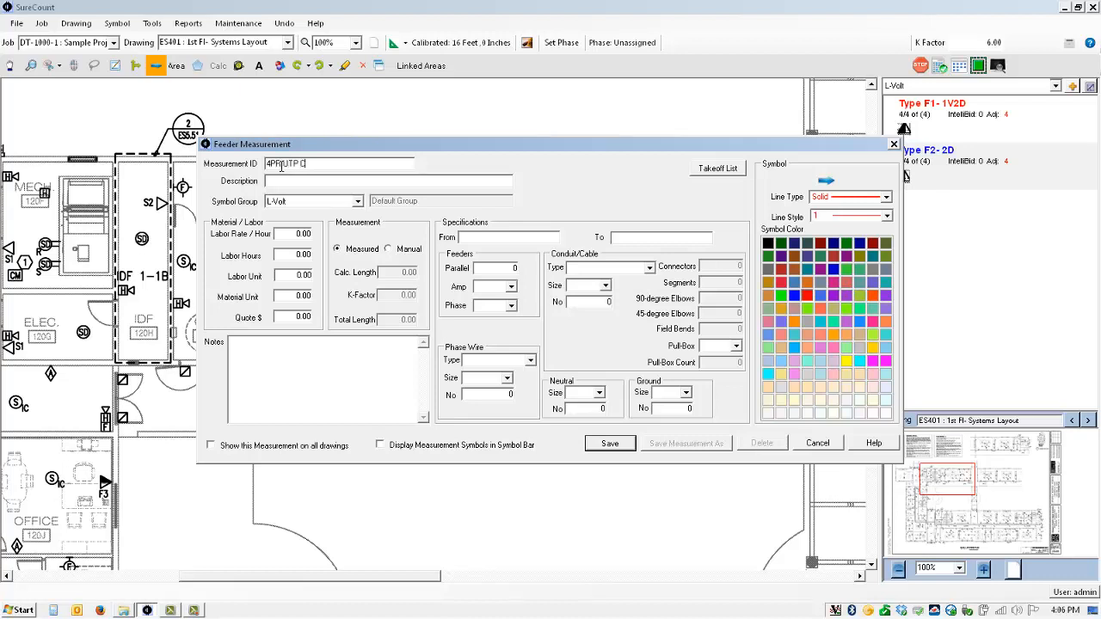
pyautogui.write('able Length')
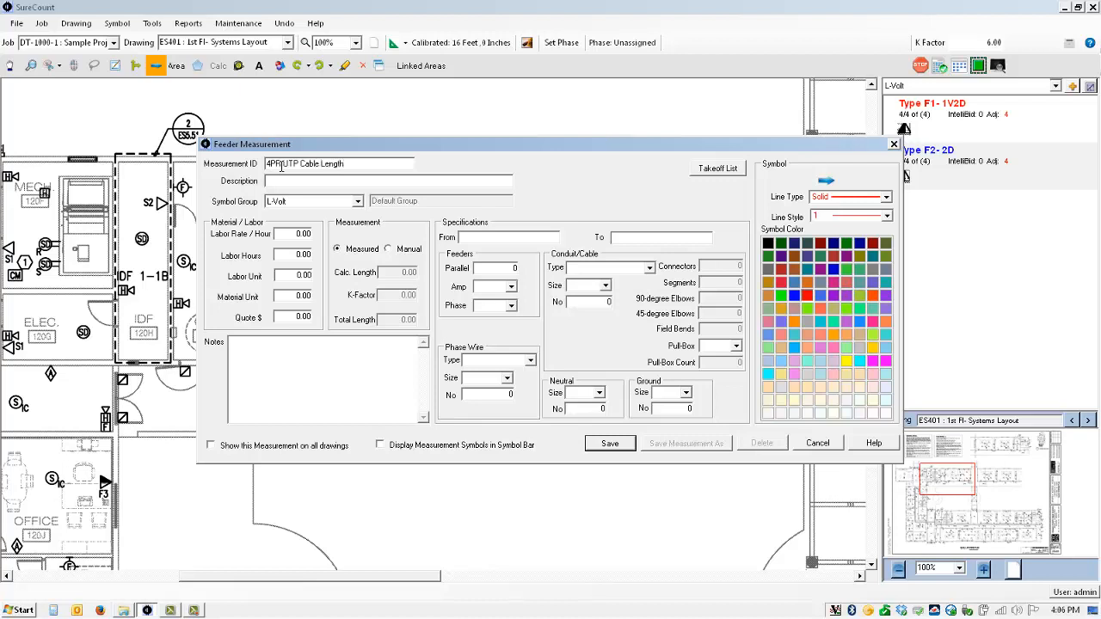
pyautogui.write('4PR UTP Cable Length')
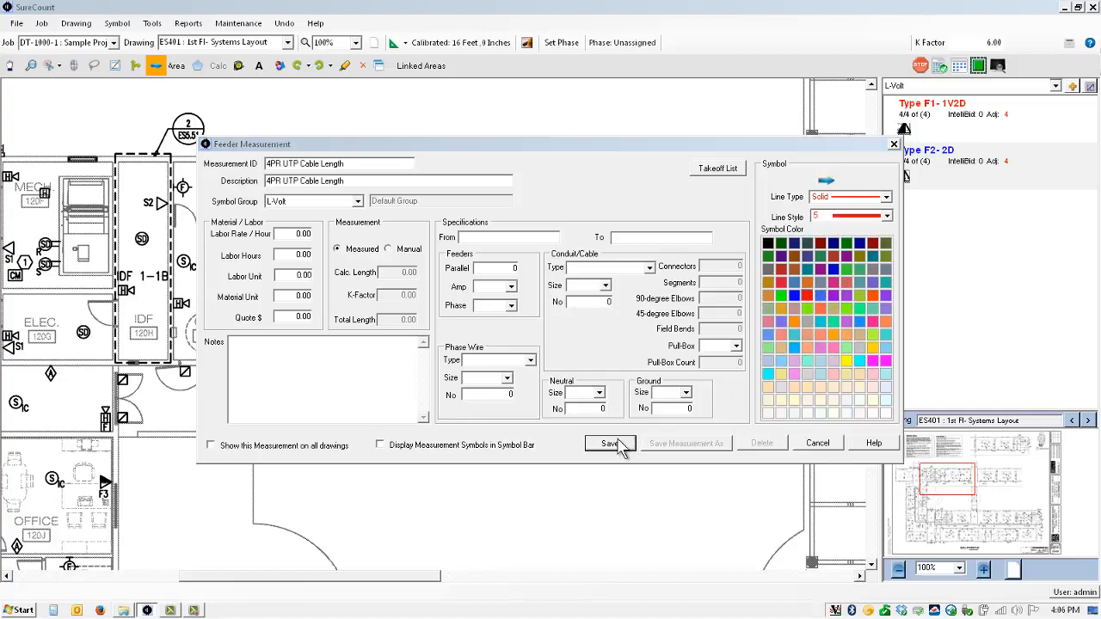
pyautogui.click(610, 443)
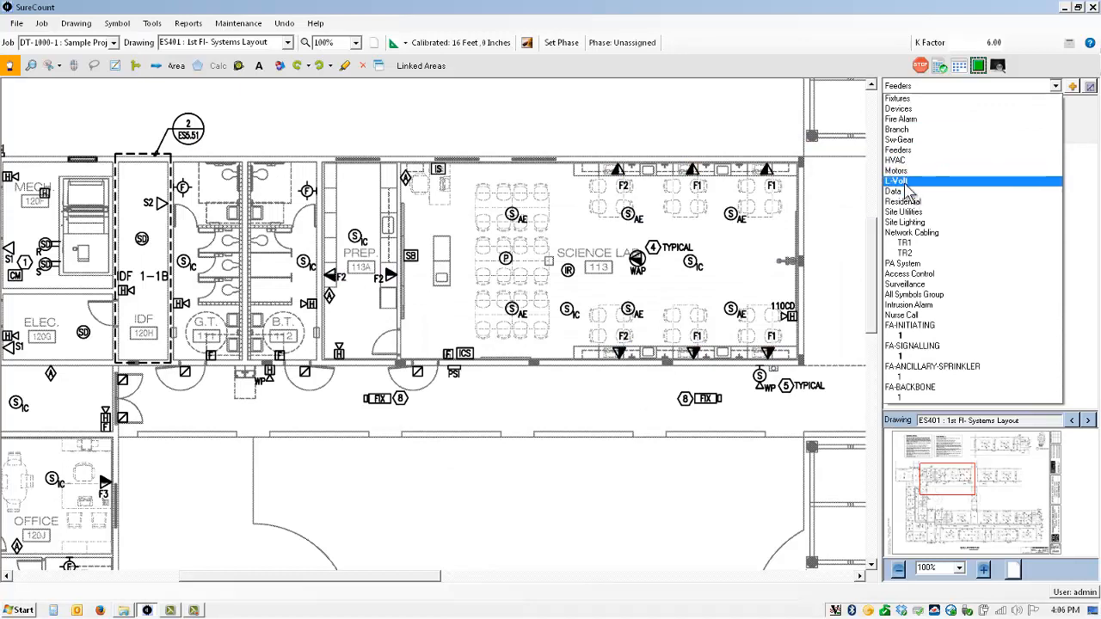
# Switch the takeoff panel to the L-Volt symbol group.
pyautogui.click(897, 181)
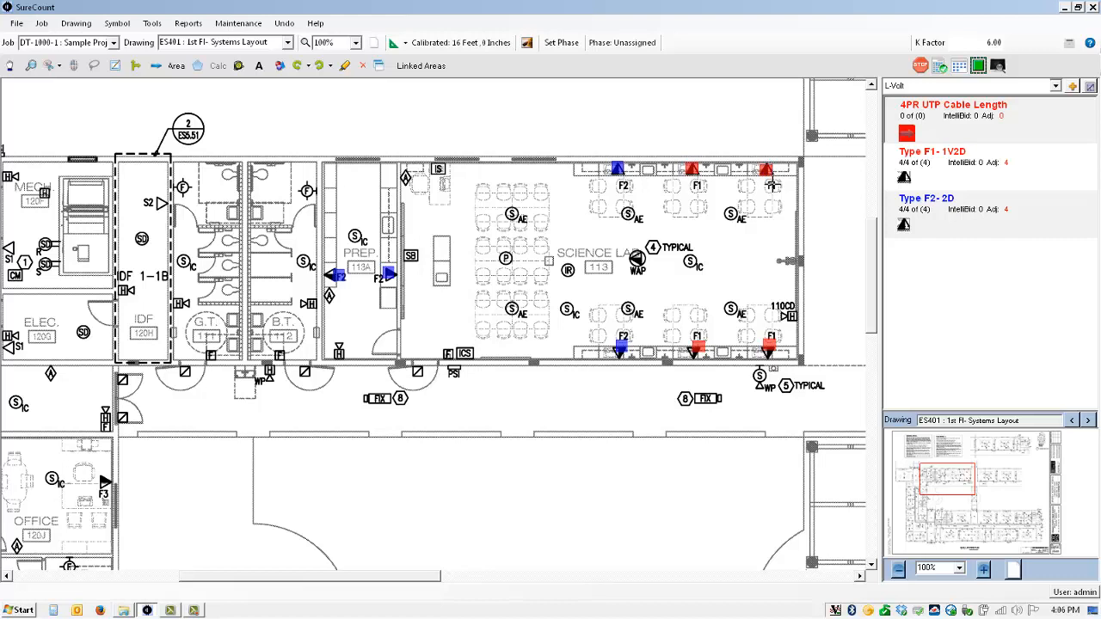
pyautogui.moveTo(771, 183)
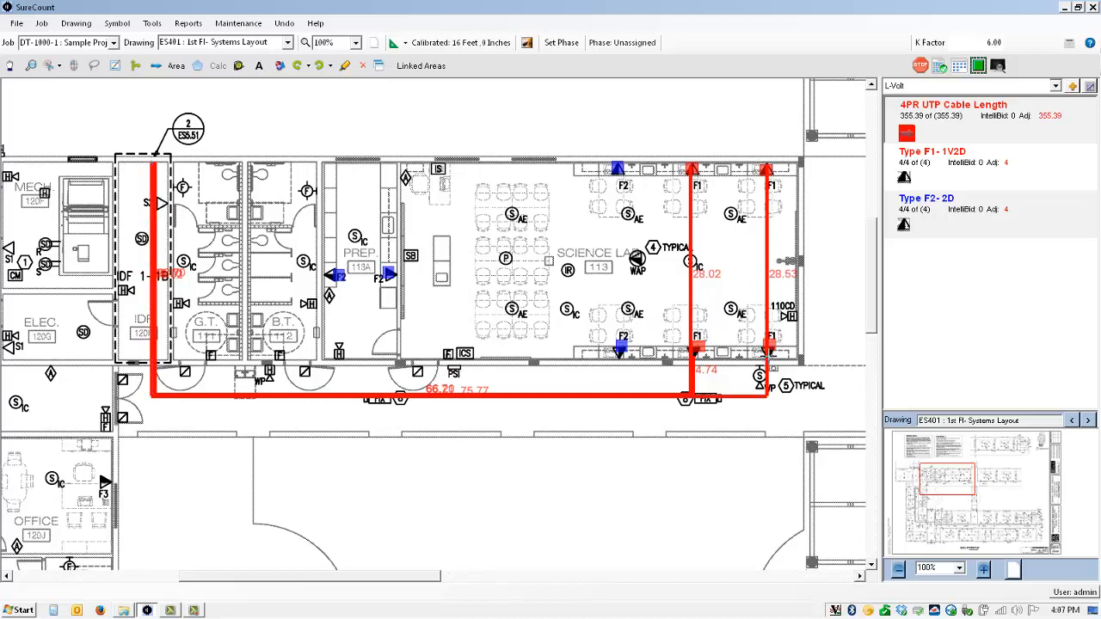
# Extend the 4PR UTP cable run toward the rightmost F1 fixture in Science Lab 113.
pyautogui.click(740, 394)
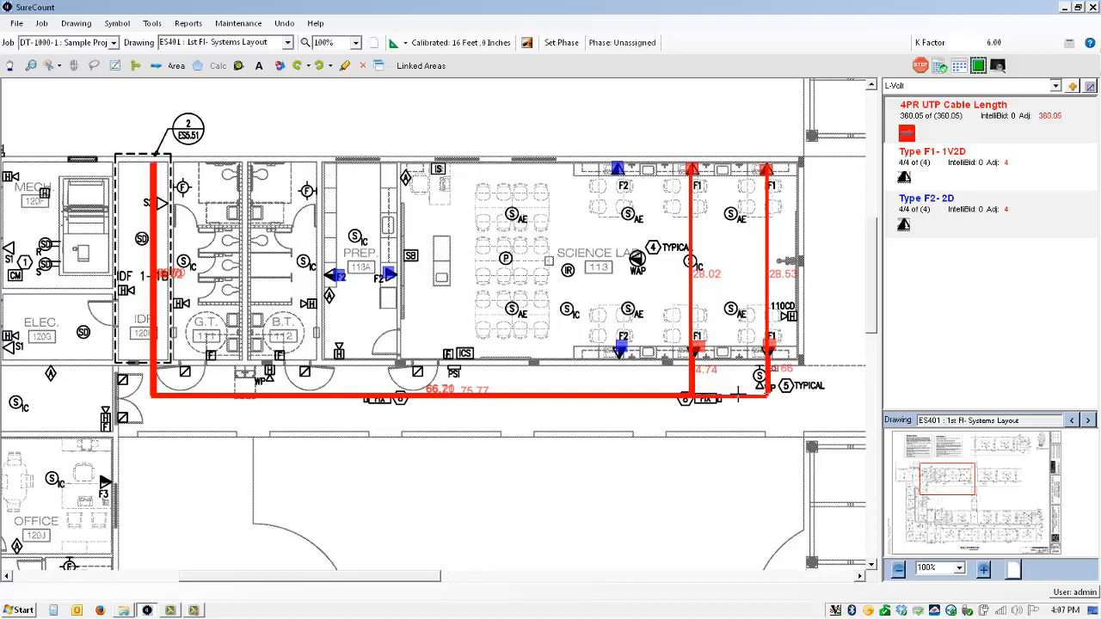
pyautogui.click(736, 394)
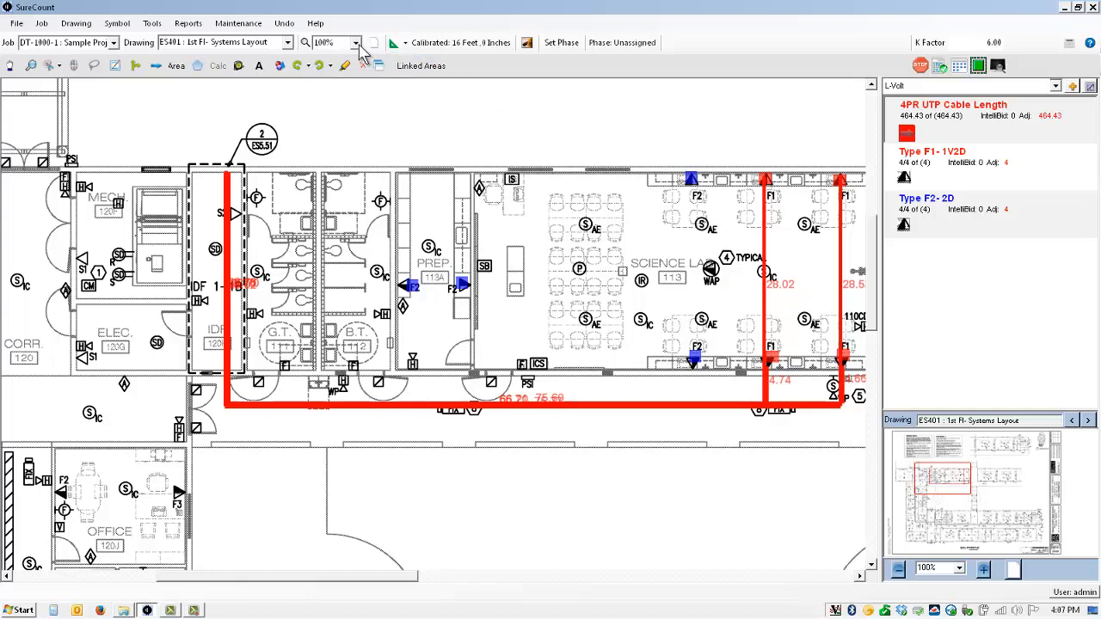
pyautogui.click(356, 42)
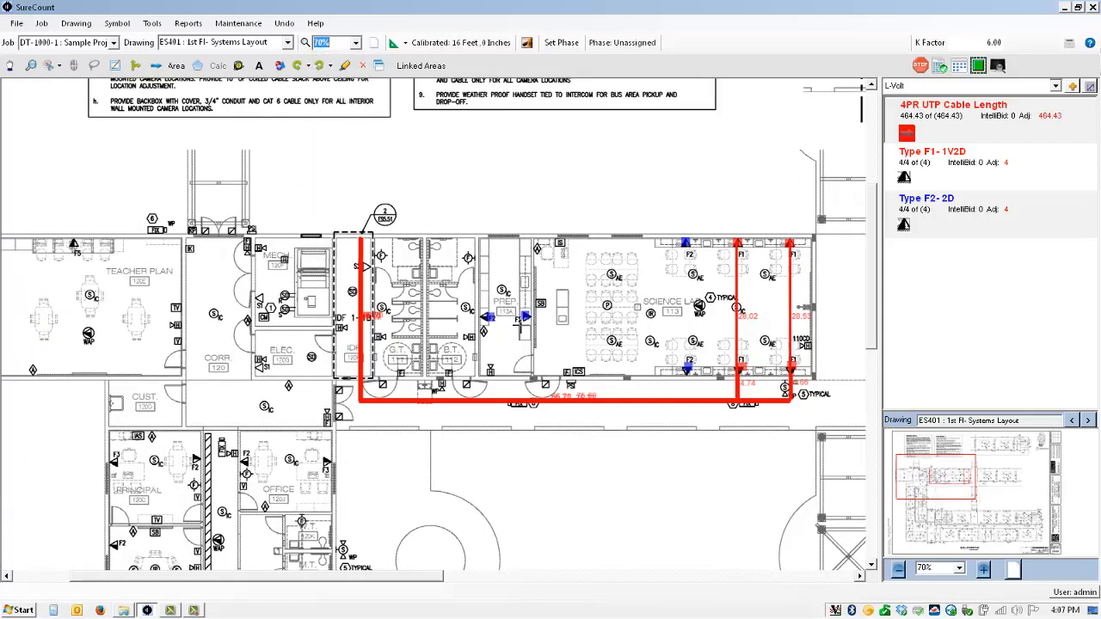
pyautogui.click(354, 42)
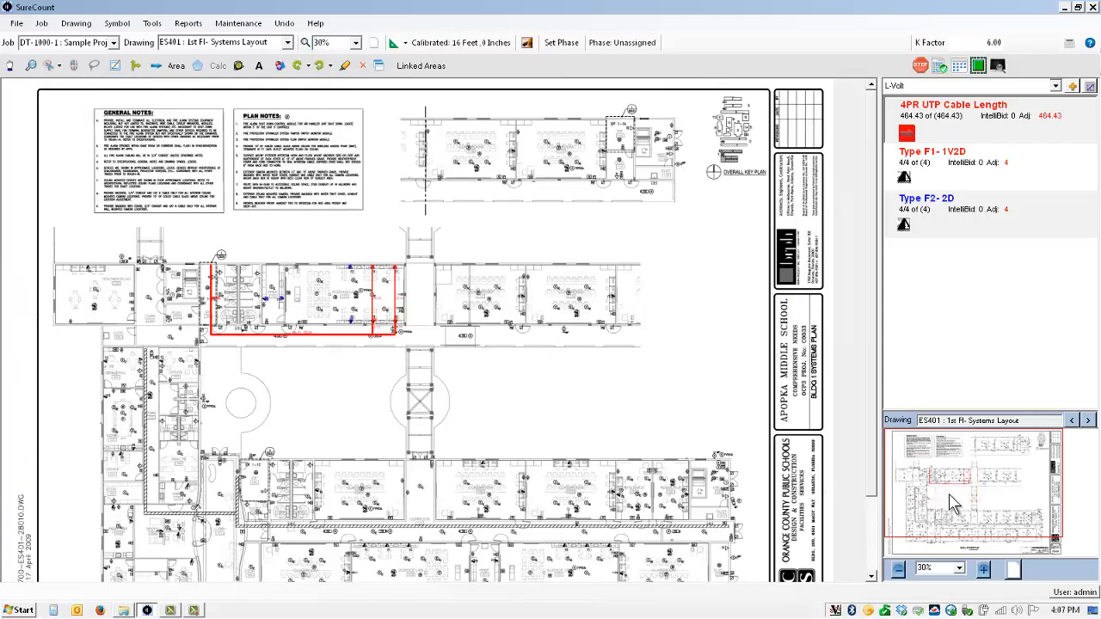
pyautogui.scroll(-3)
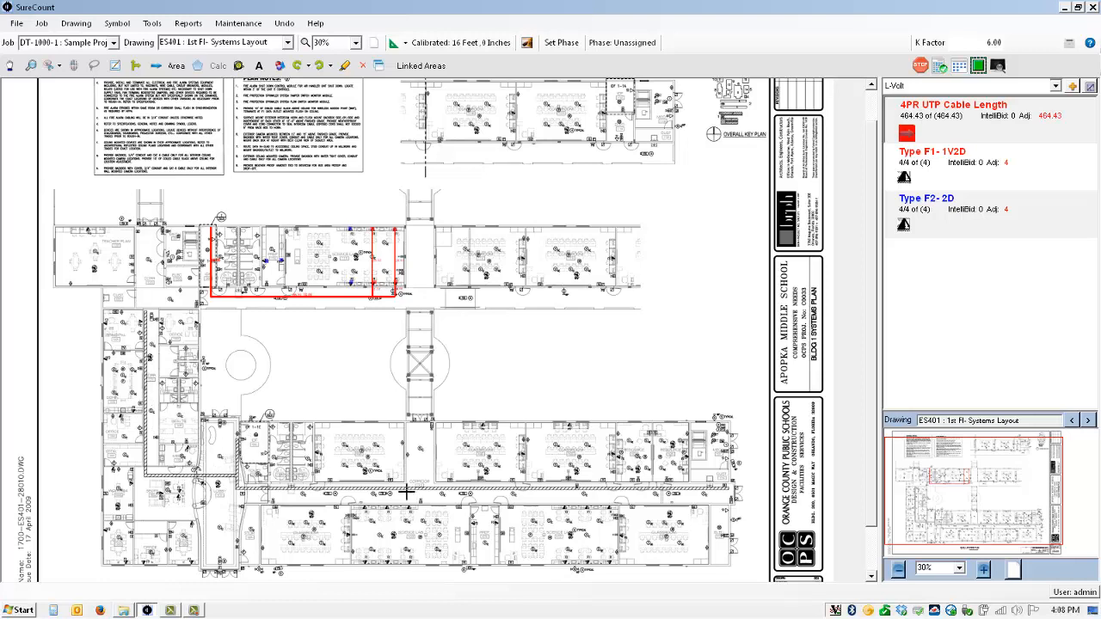
pyautogui.moveTo(359, 441)
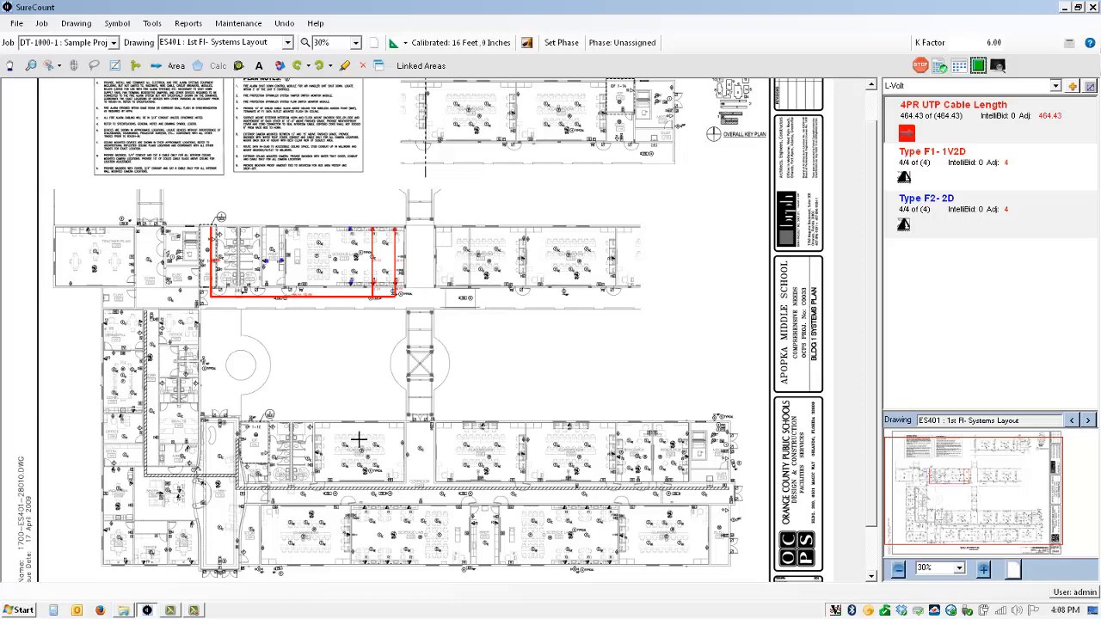
pyautogui.moveTo(174, 430)
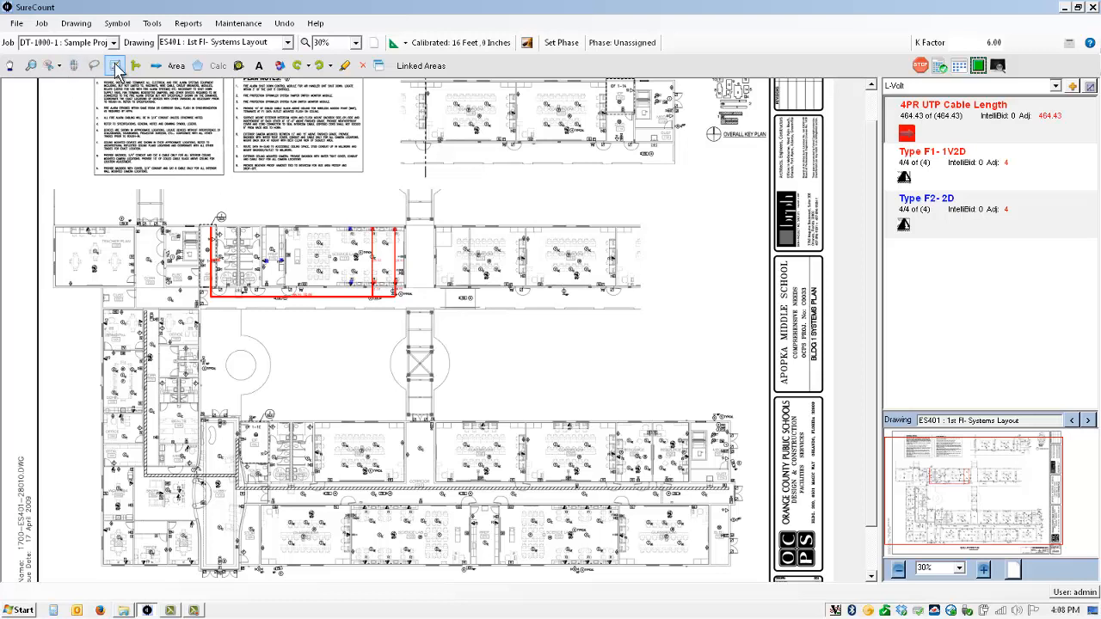
# Outline the west wing with Select Area and save it as area TR2a.
pyautogui.click(113, 65)
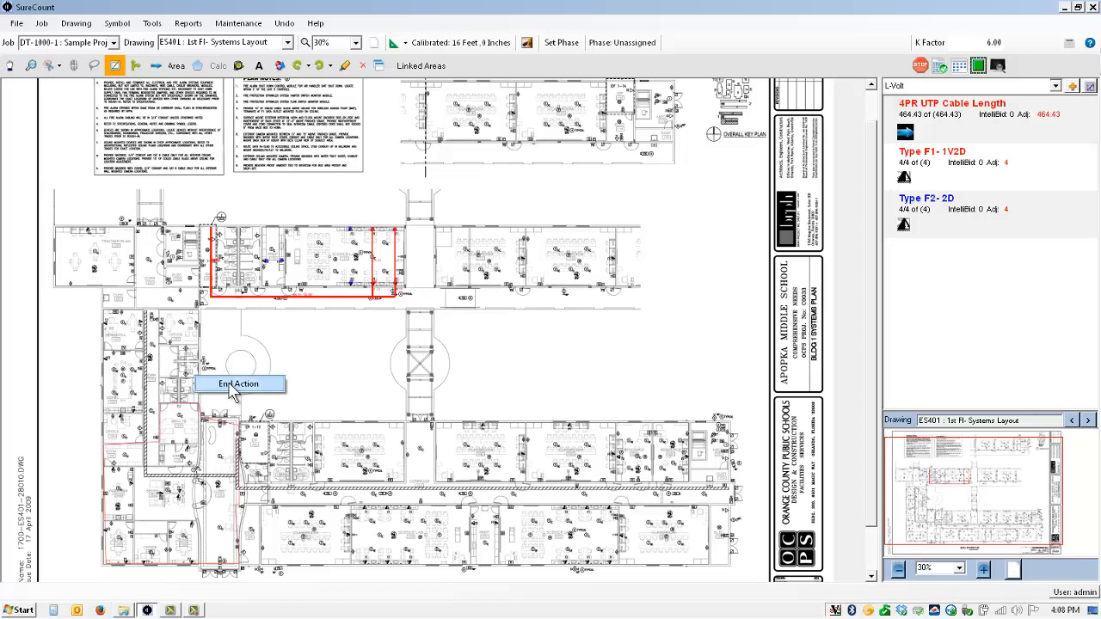
pyautogui.click(238, 384)
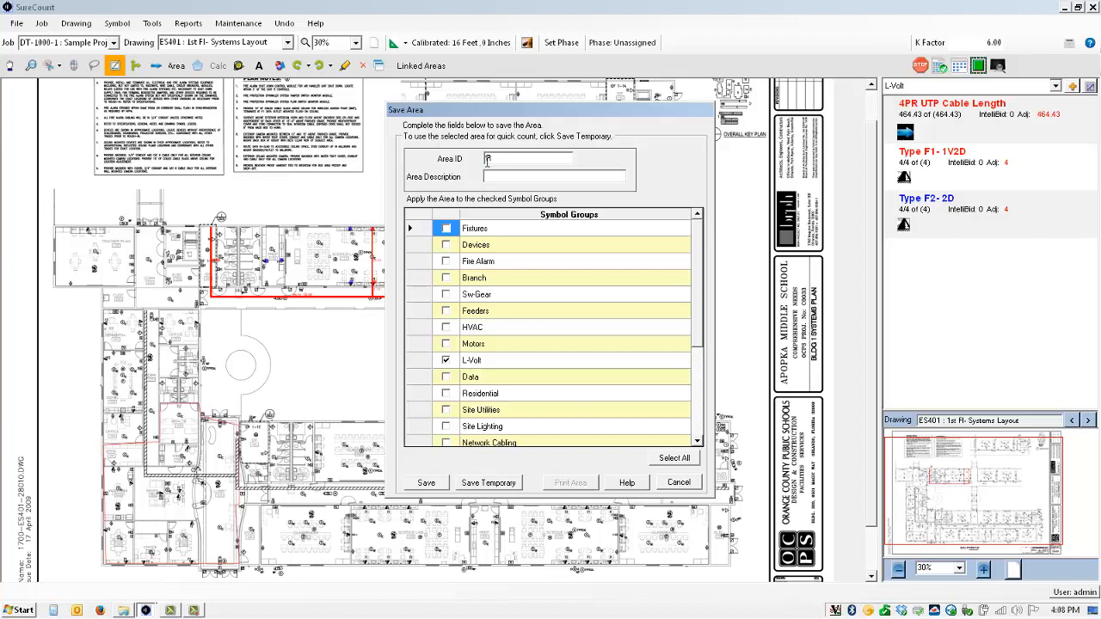
pyautogui.write('R2a')
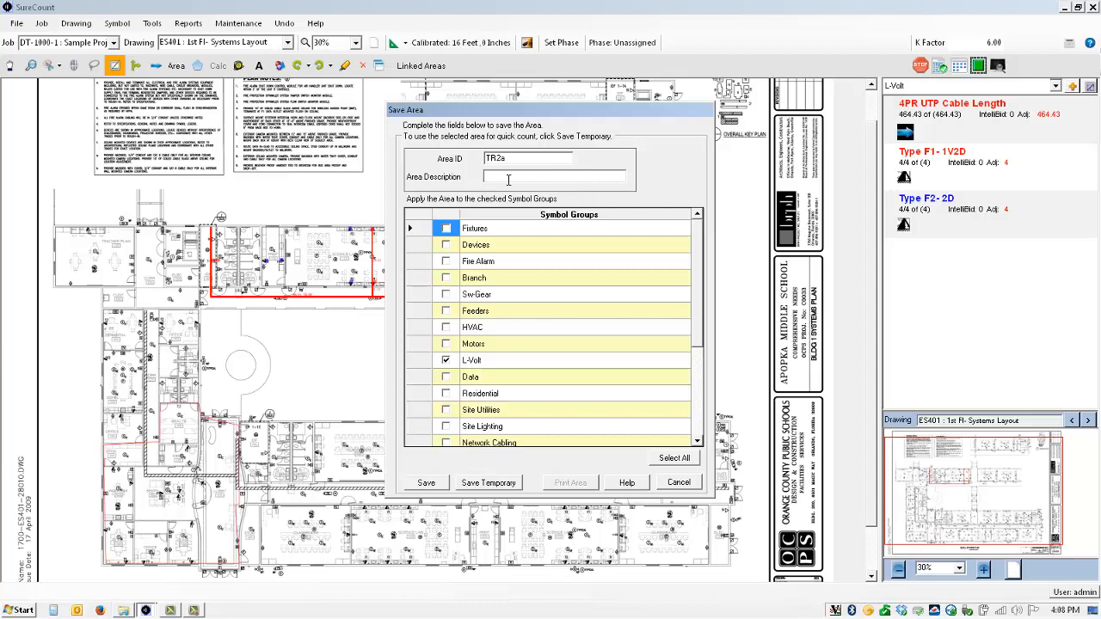
pyautogui.write('TR2a')
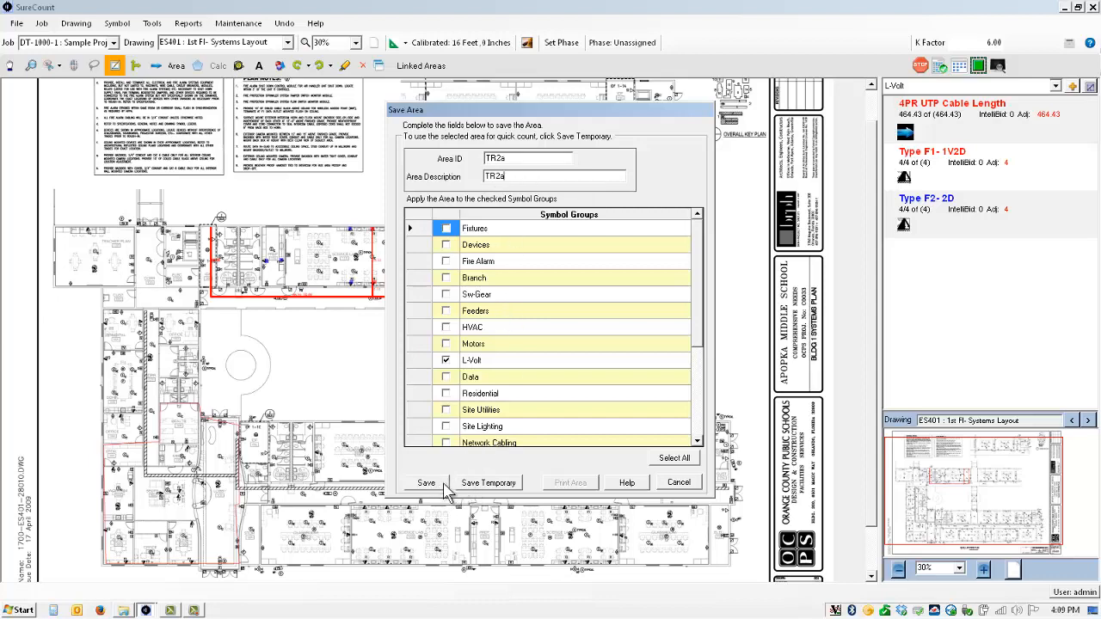
pyautogui.click(426, 483)
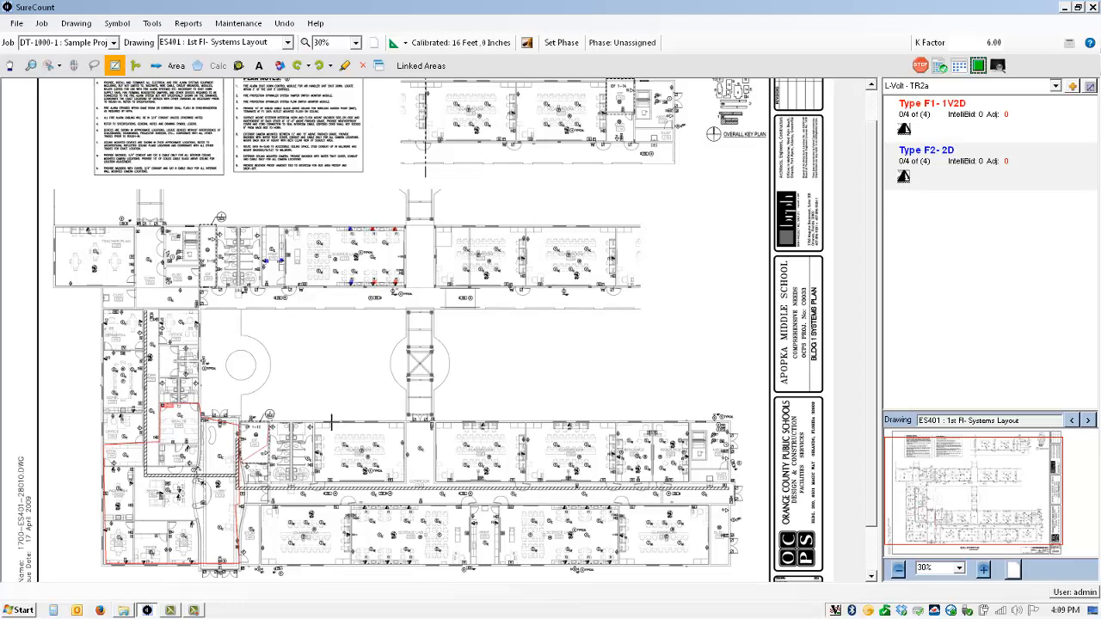
pyautogui.moveTo(437, 475)
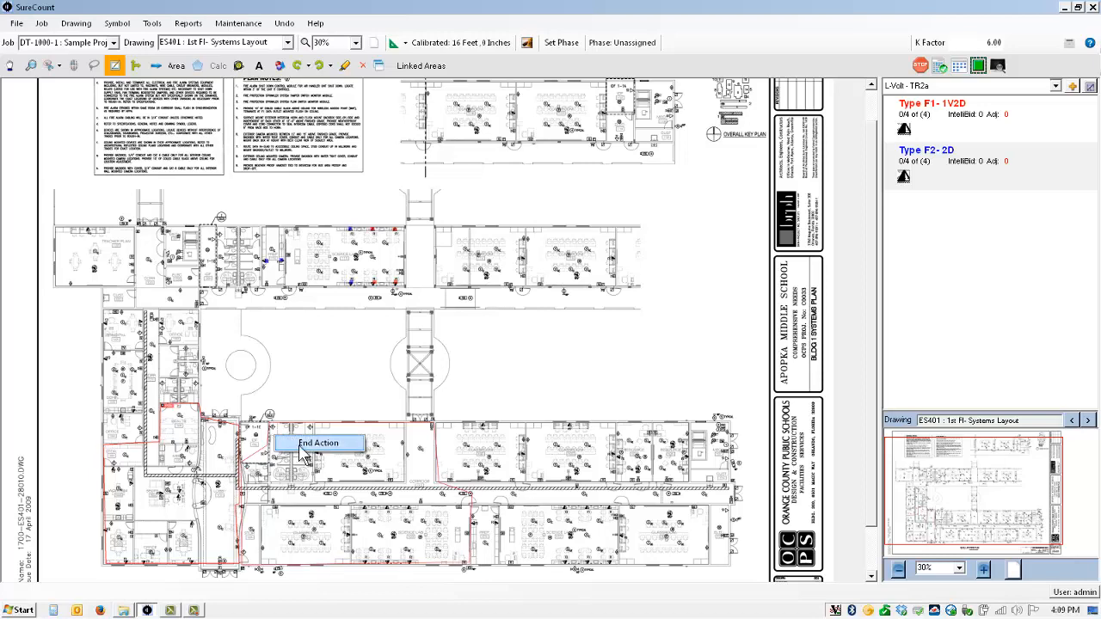
# Finish outlining the lower-middle wing and name the area TR2b.
pyautogui.click(318, 442)
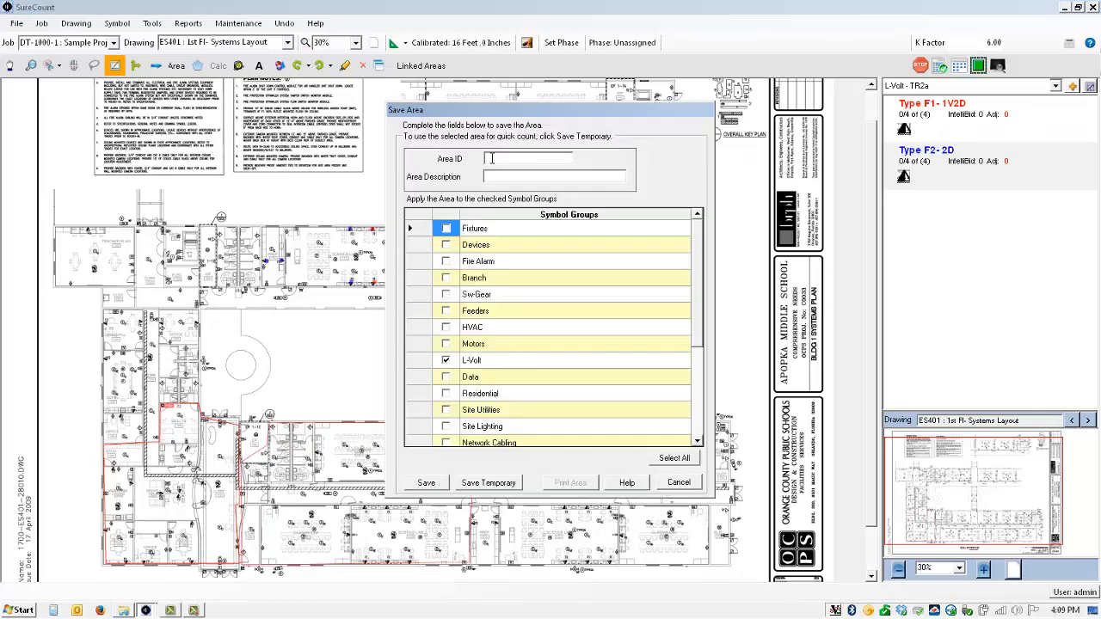
pyautogui.write('TR2b')
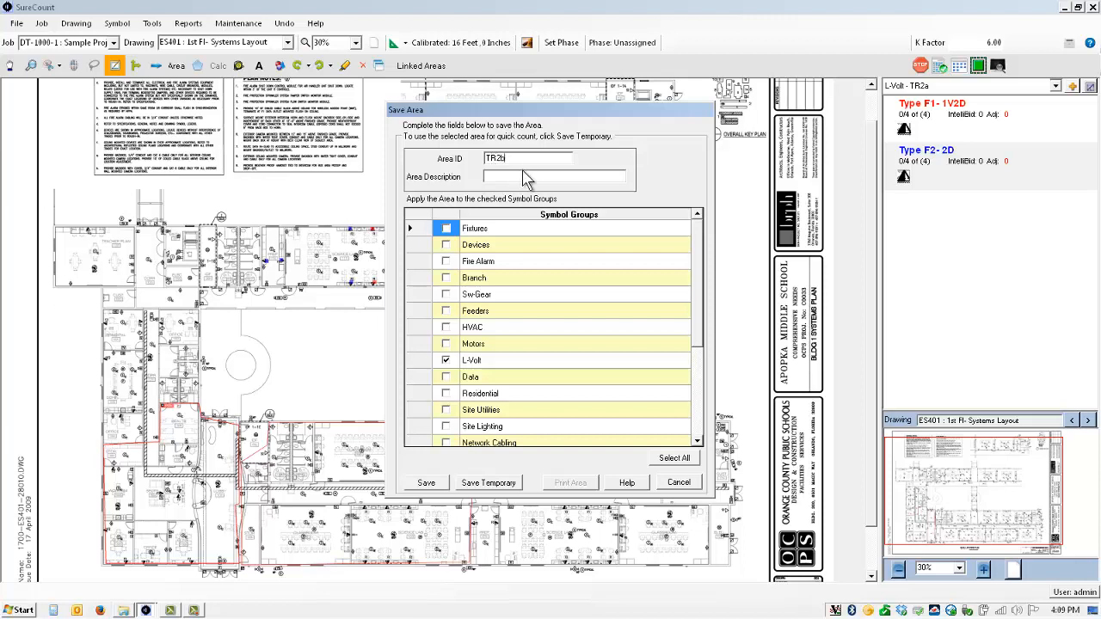
pyautogui.write('TR')
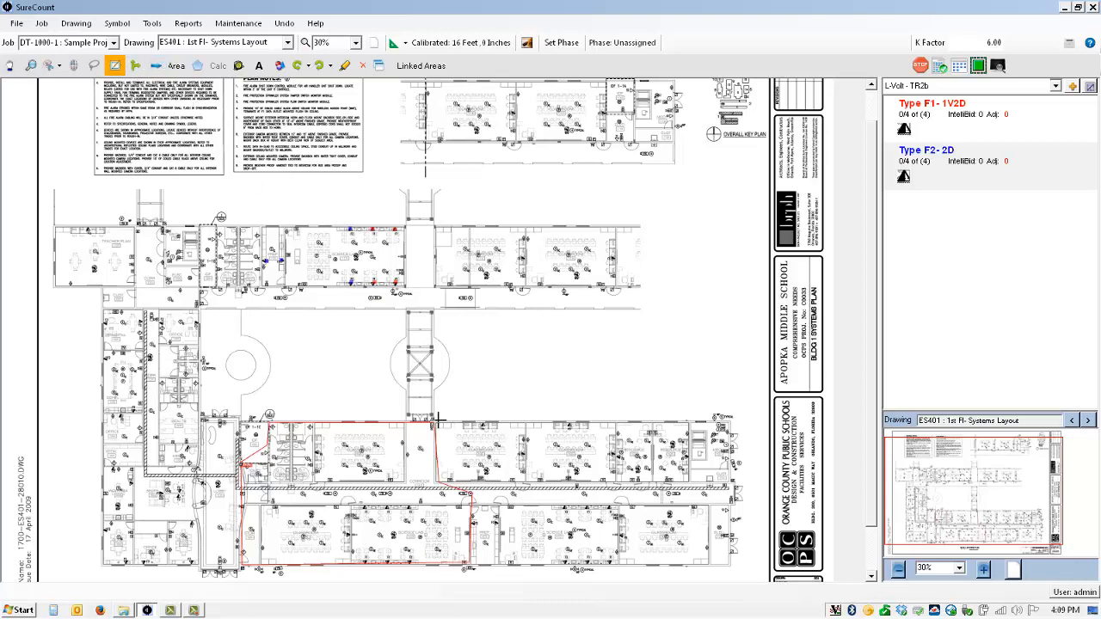
pyautogui.moveTo(748, 518)
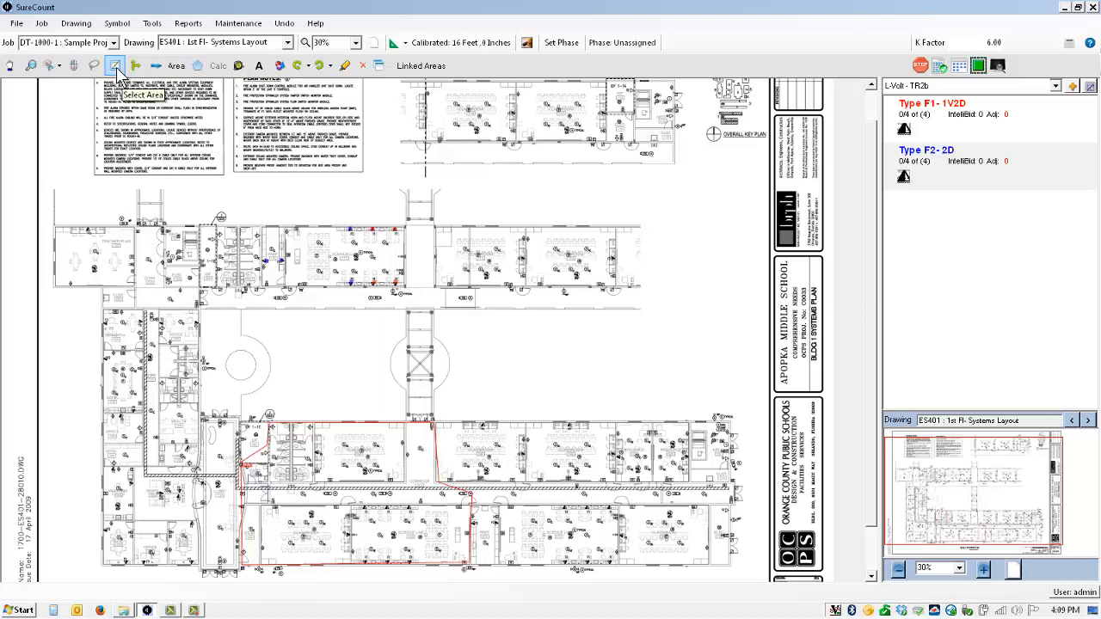
# Outline the east classrooms as a third area and enter TR2c as its ID.
pyautogui.click(114, 65)
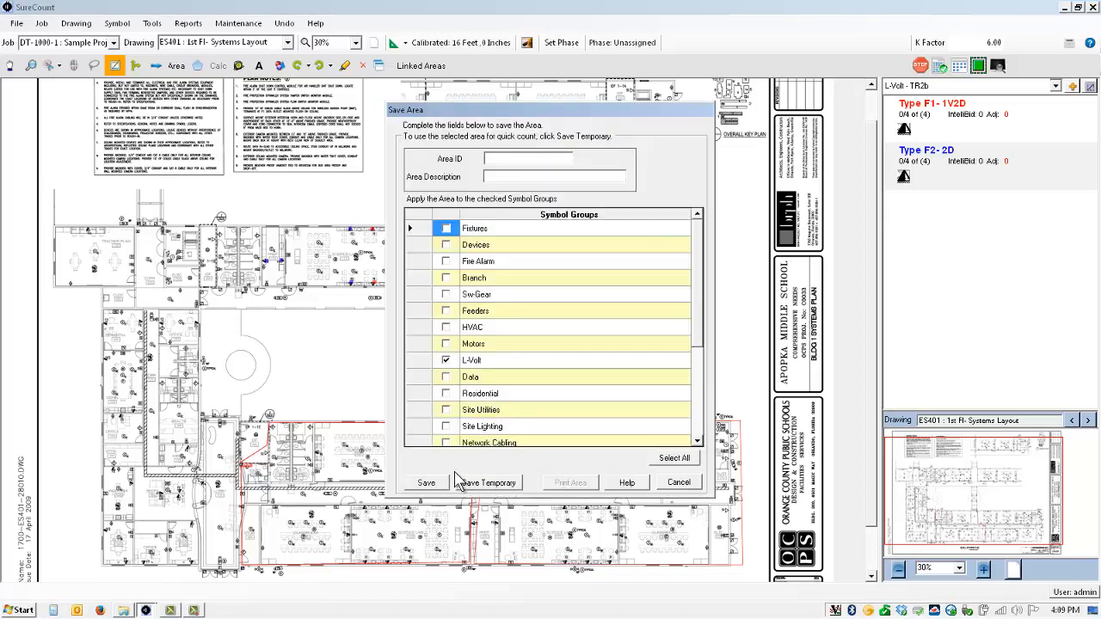
pyautogui.click(527, 158)
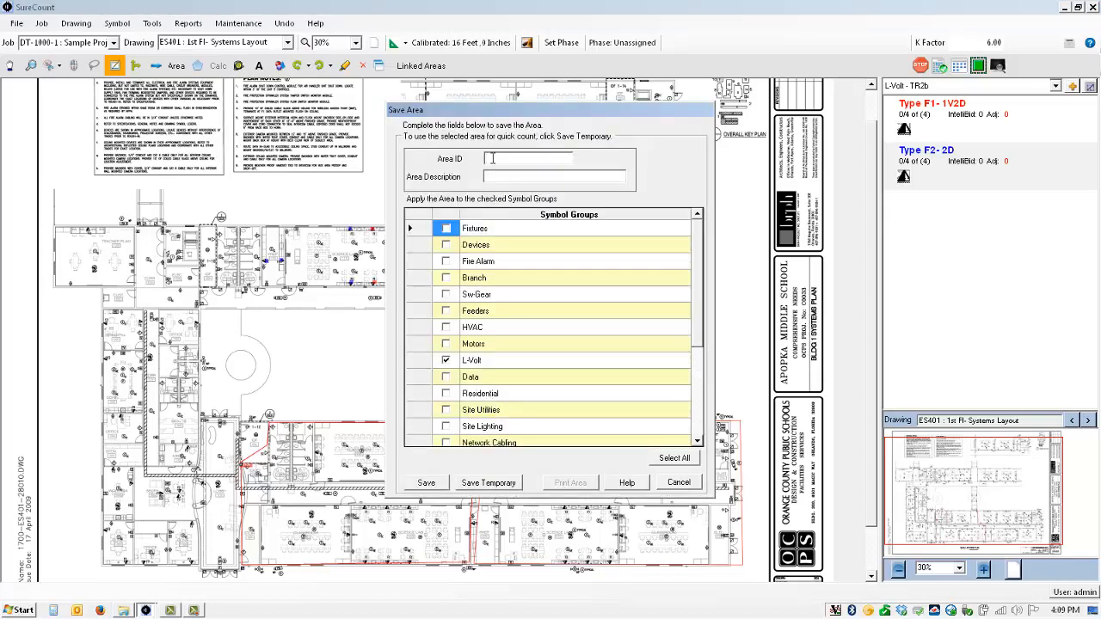
pyautogui.write('2c')
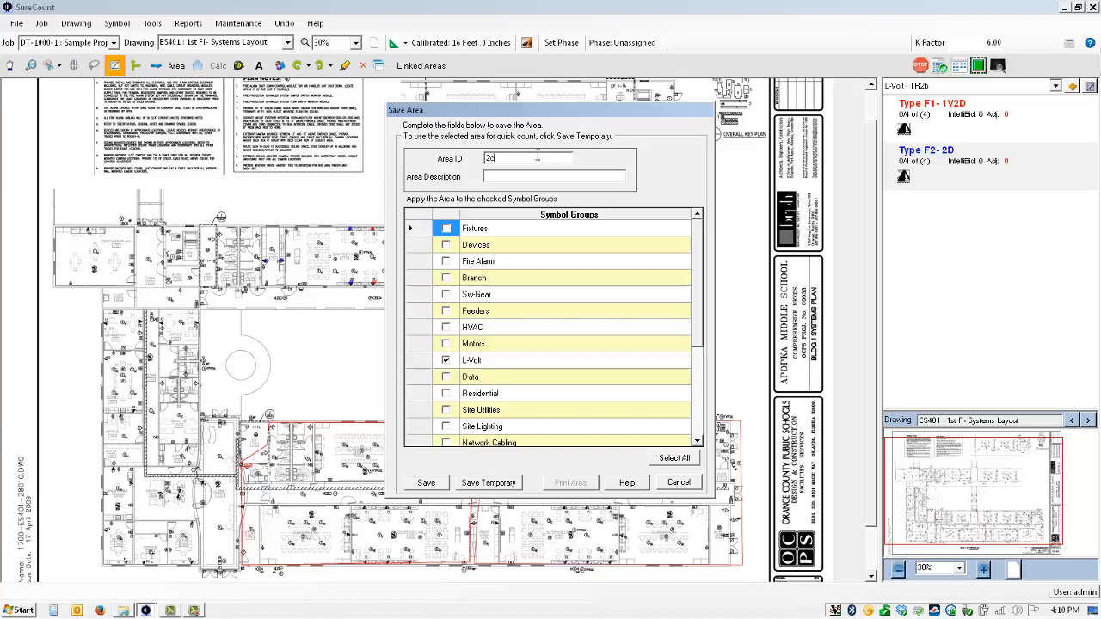
pyautogui.write('TR')
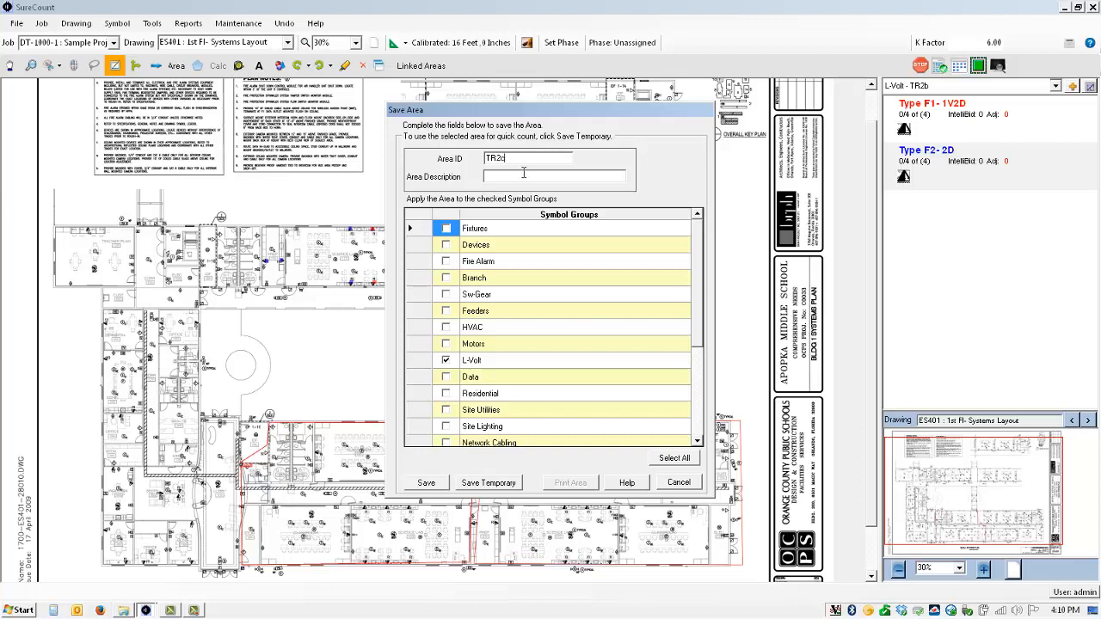
pyautogui.write('TR')
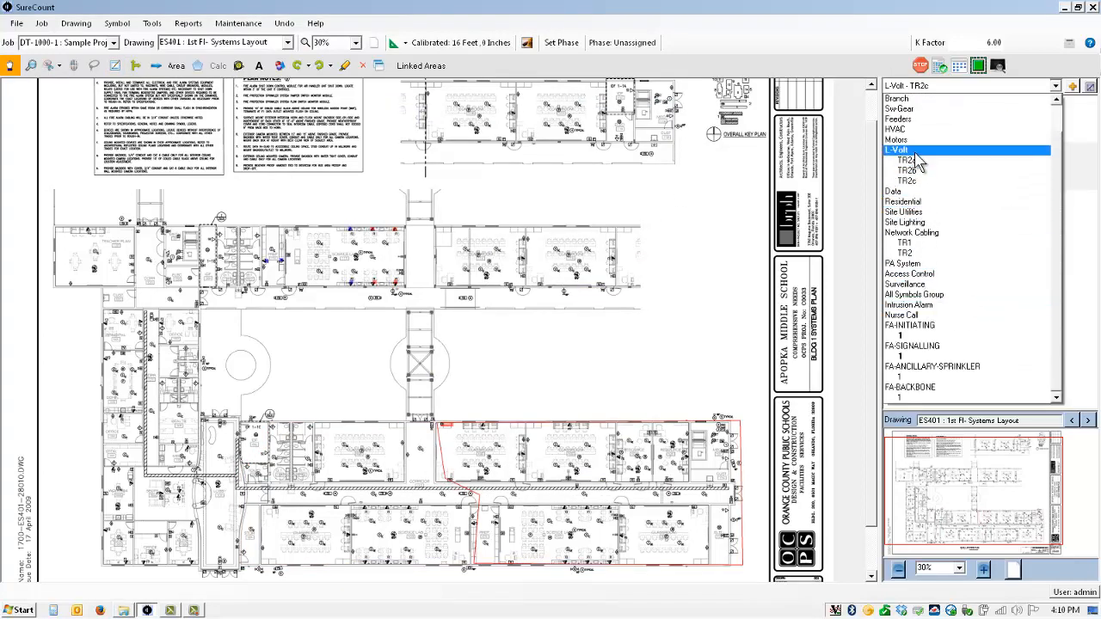
# Show the whole L-Volt group's takeoff and zoom in on IDF 1-1C.
pyautogui.click(897, 149)
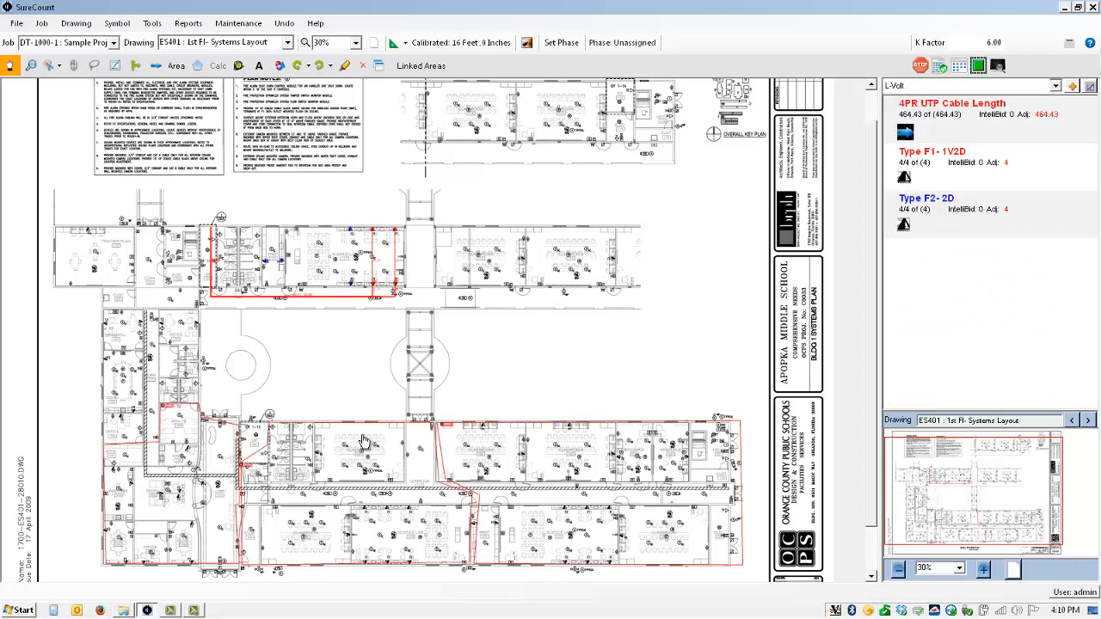
pyautogui.moveTo(880, 153)
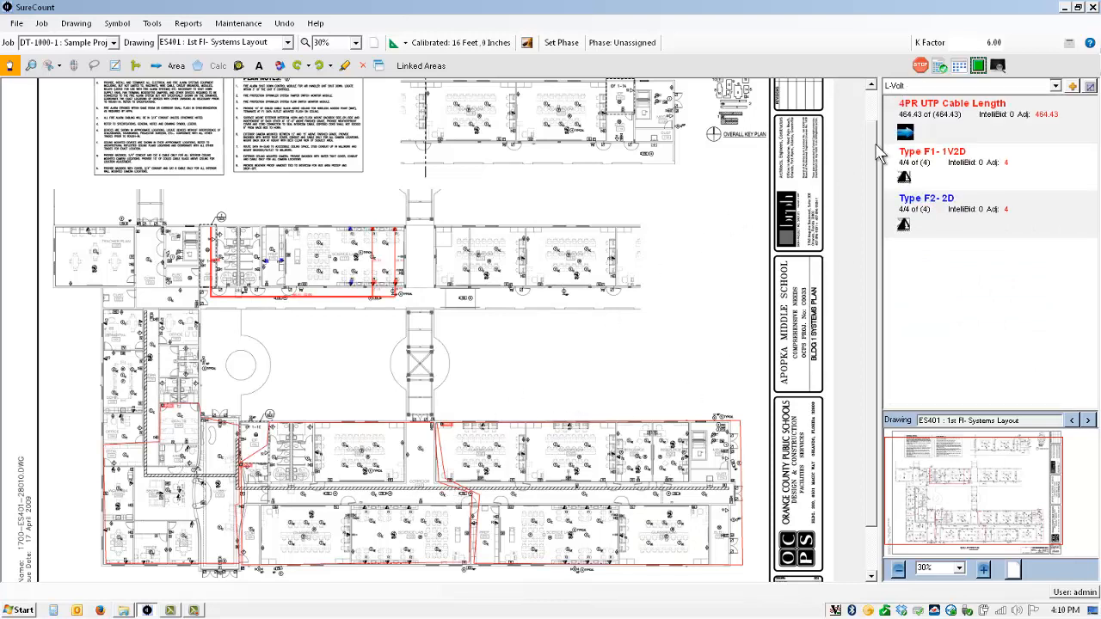
pyautogui.click(353, 43)
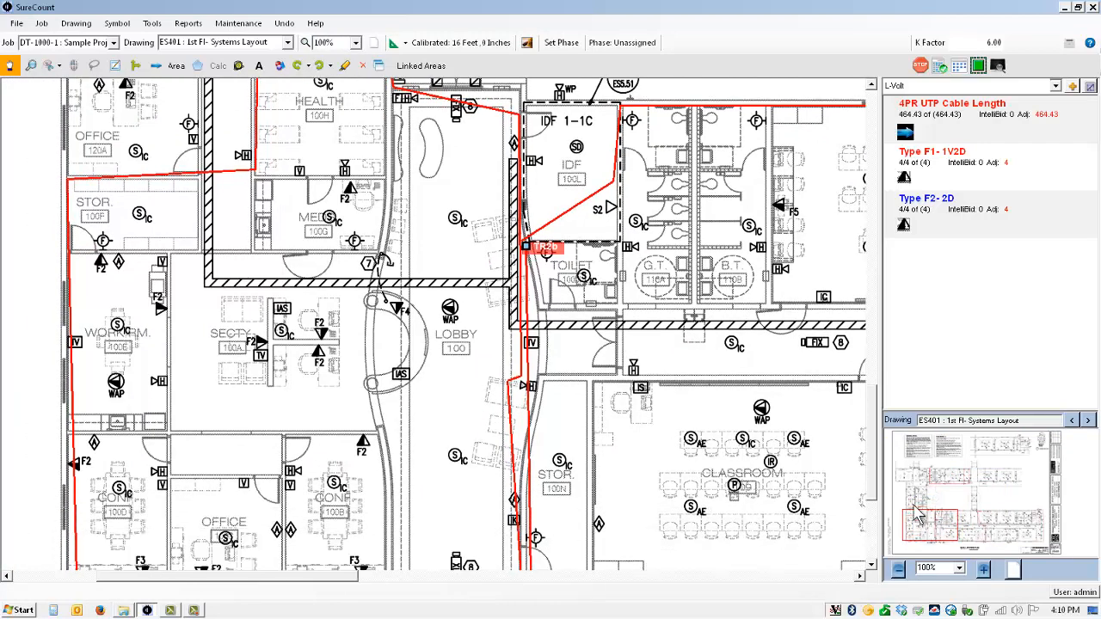
# Zoom the plan to 90% before routing the cable run from IDF 1-1C westward.
pyautogui.click(352, 42)
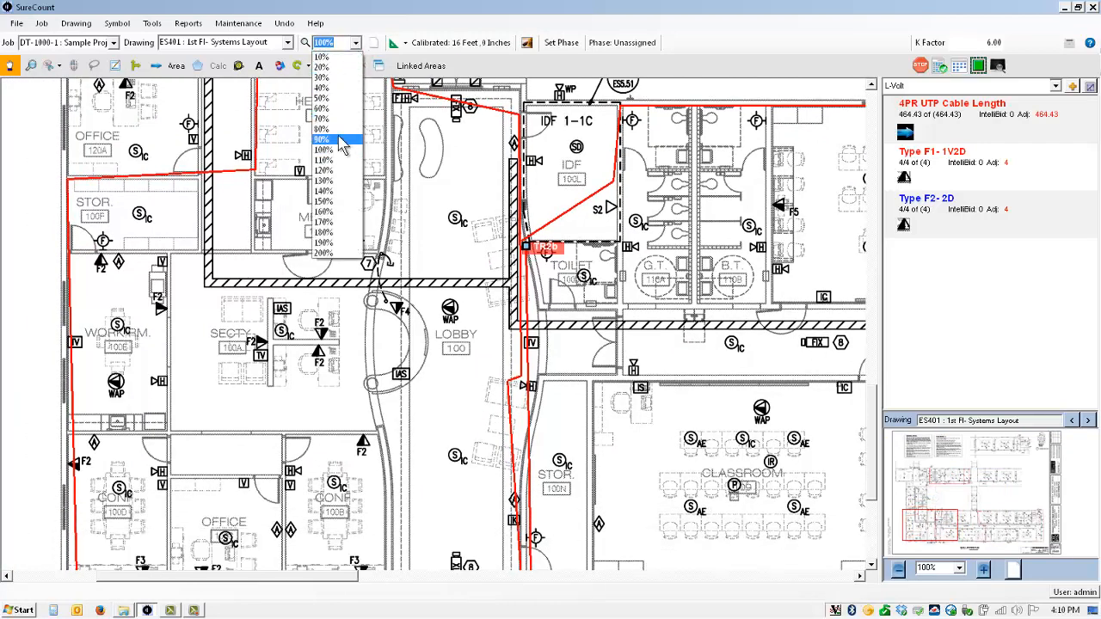
pyautogui.click(321, 140)
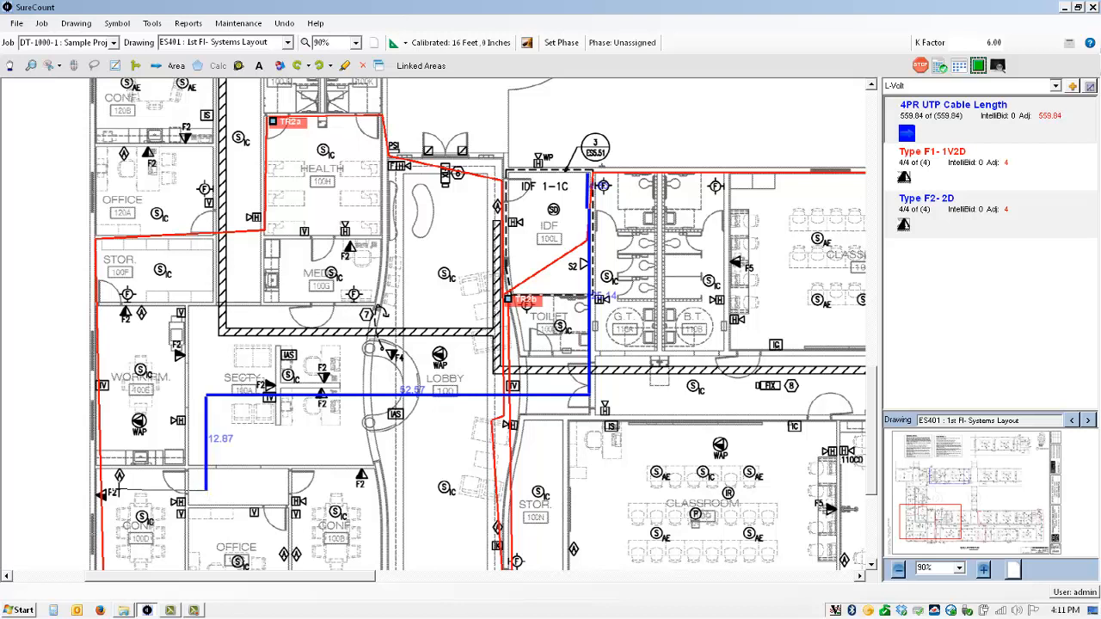
# Route a blue cable run from IDF 1-1C east along the corridor into Science Lab 108, reaching 777.99.
pyautogui.click(249, 393)
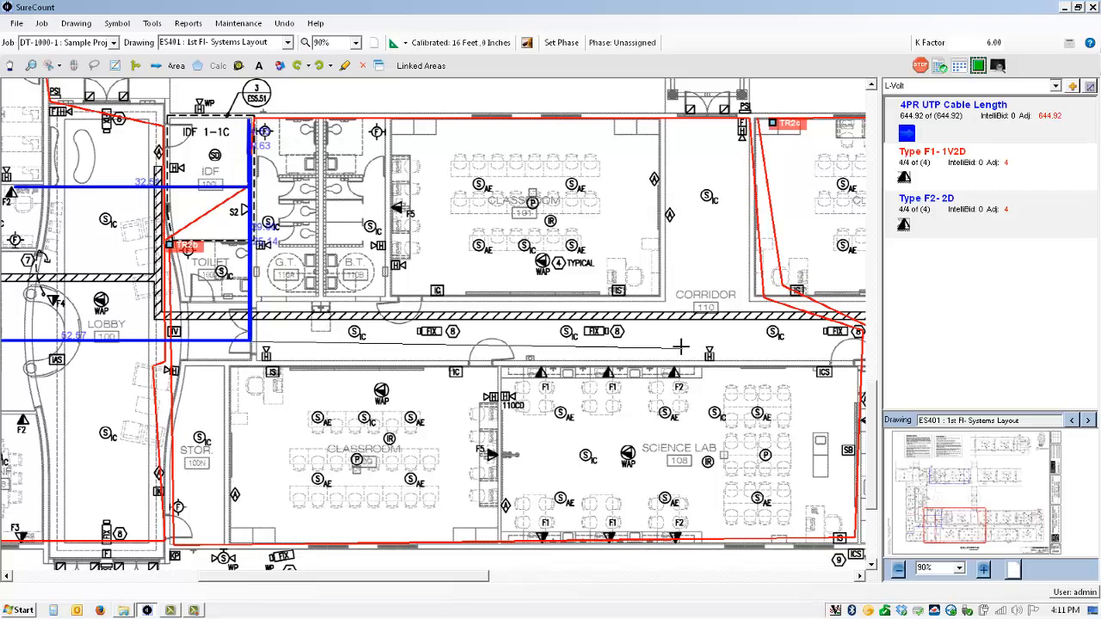
pyautogui.moveTo(250, 342); pyautogui.dragTo(679, 345)
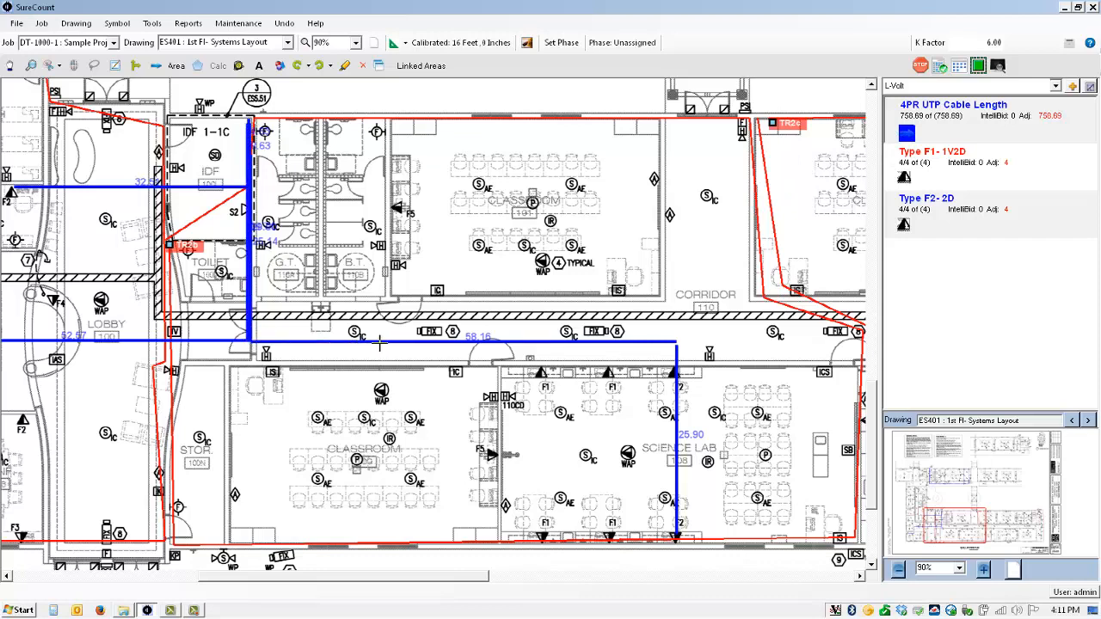
pyautogui.click(381, 342)
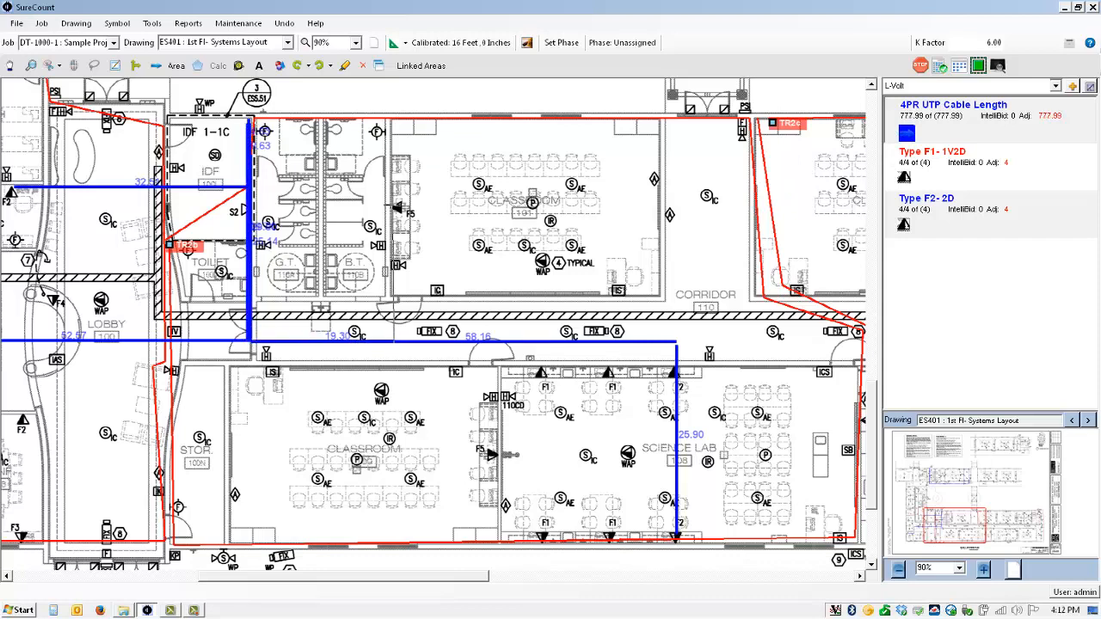